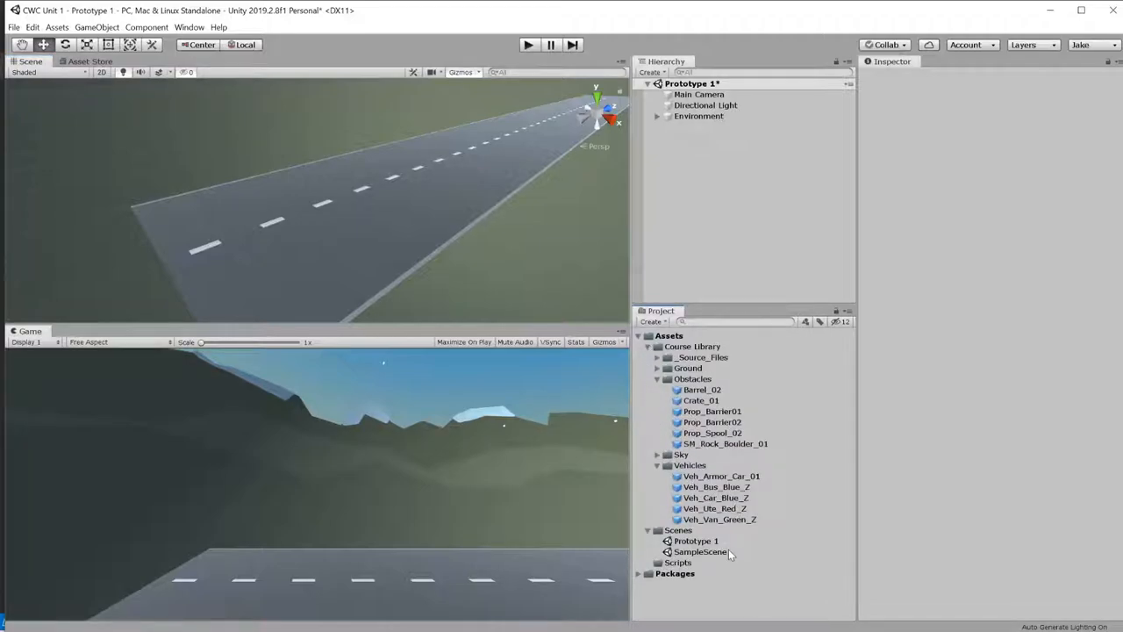
# Place the Veh_Ute_Red_Z truck on the road and create the VehicleController script in Scripts
pyautogui.click(716, 508)
pyautogui.write('VehicleController')
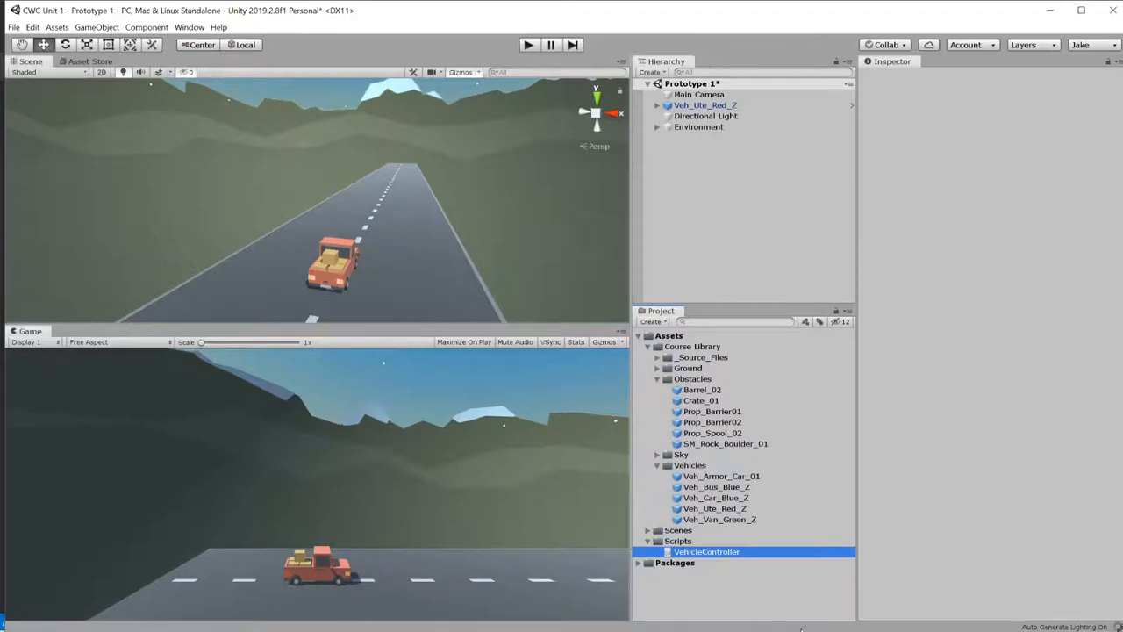
# Attach VehicleController to Veh_Ute_Red_Z and open the script in Visual Studio
pyautogui.click(706, 551)
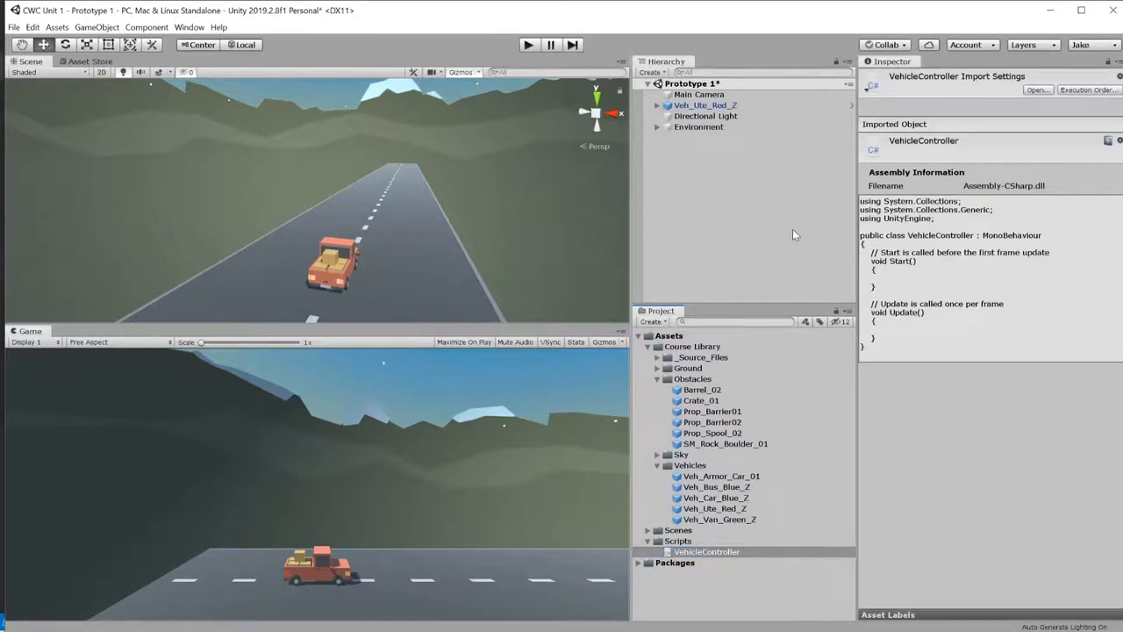
pyautogui.click(705, 551)
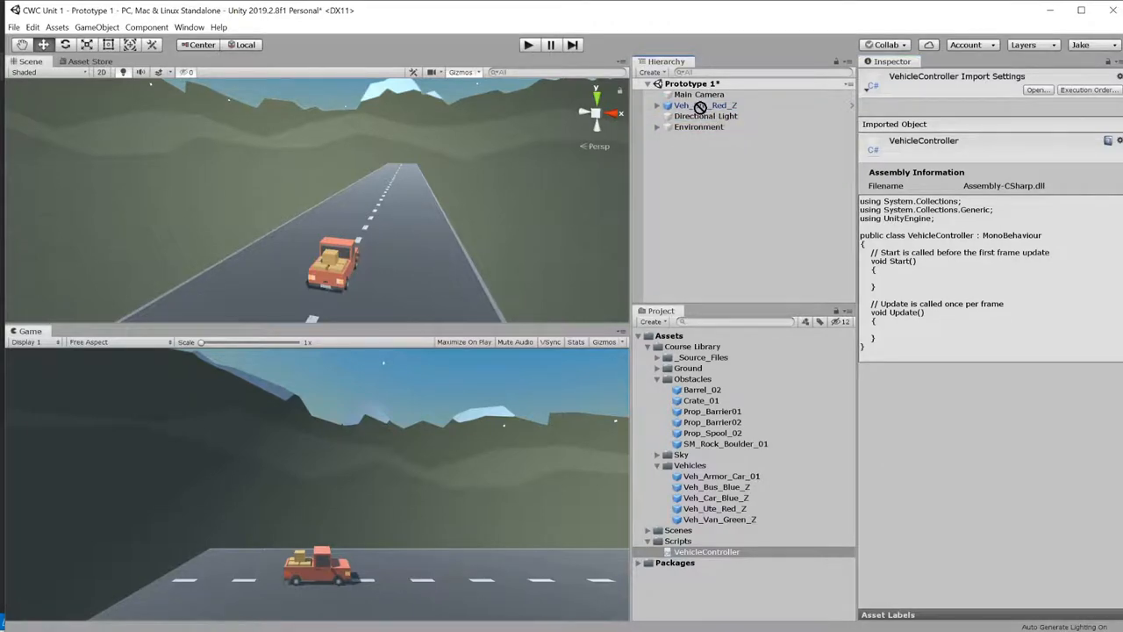
pyautogui.click(702, 105)
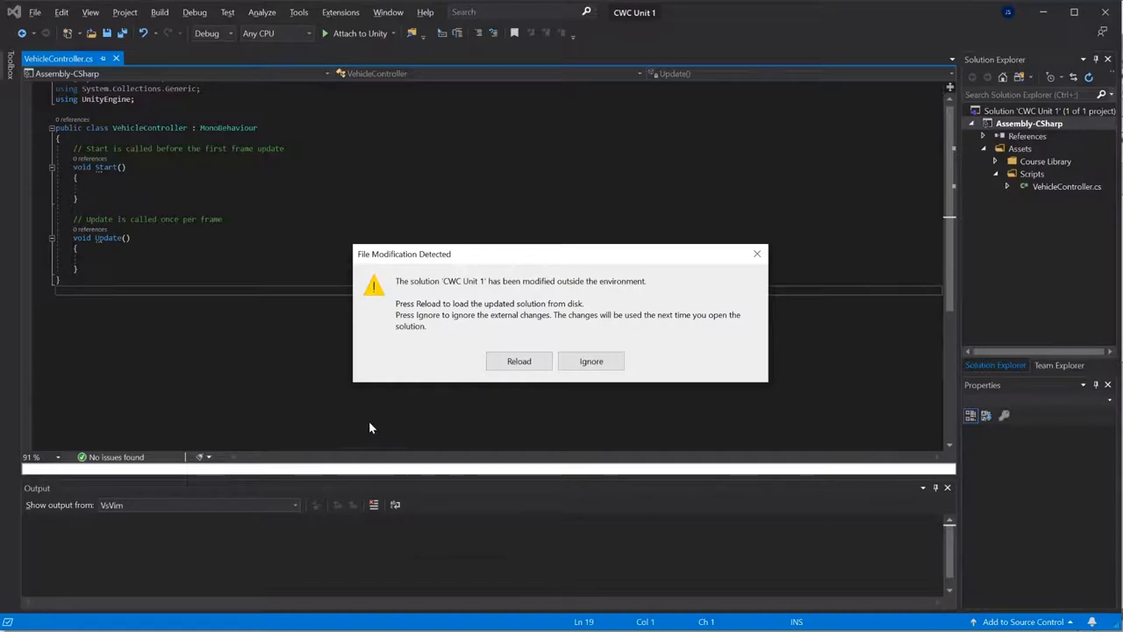
# Reload the solution and declare float verticalInput = Input.GetAxis("Vertical") in Update
pyautogui.click(519, 361)
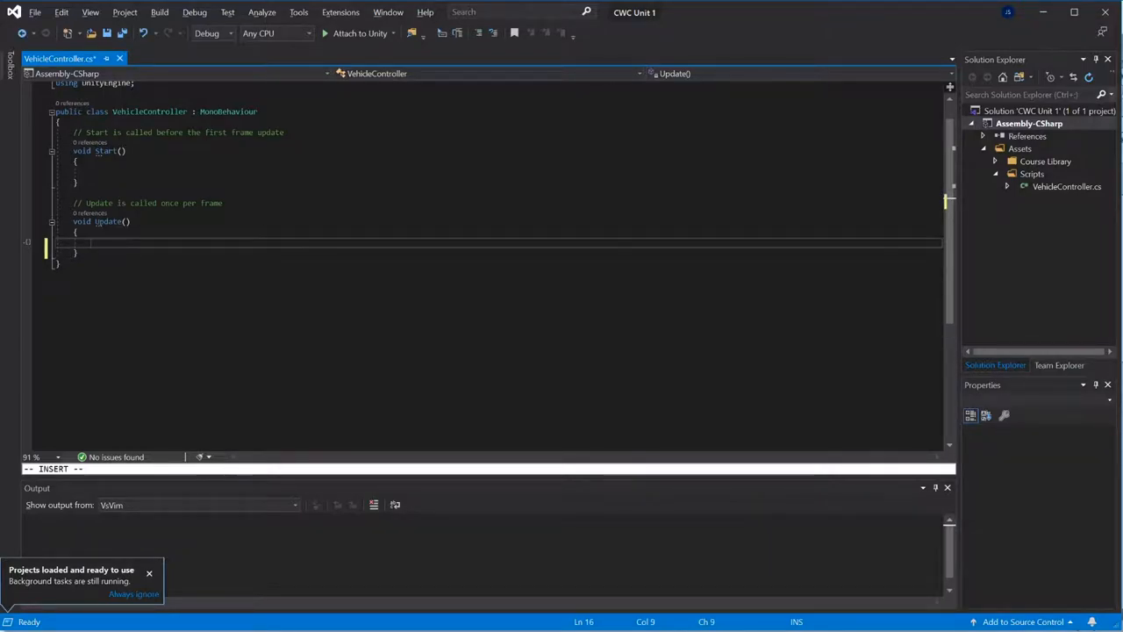
pyautogui.write('float')
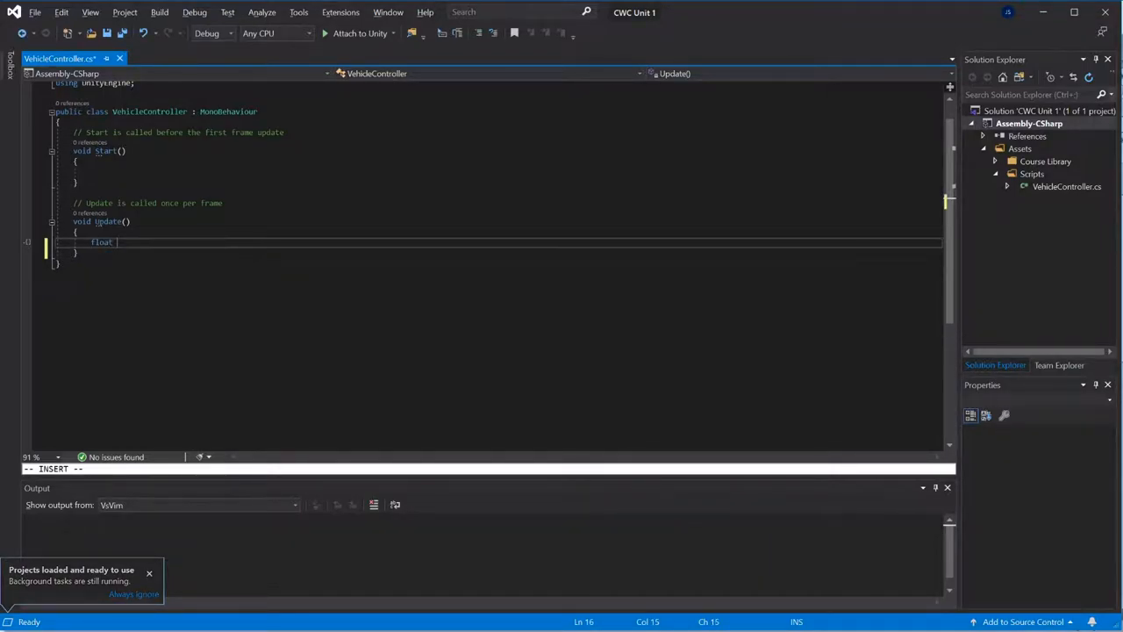
pyautogui.write('verticalInput =')
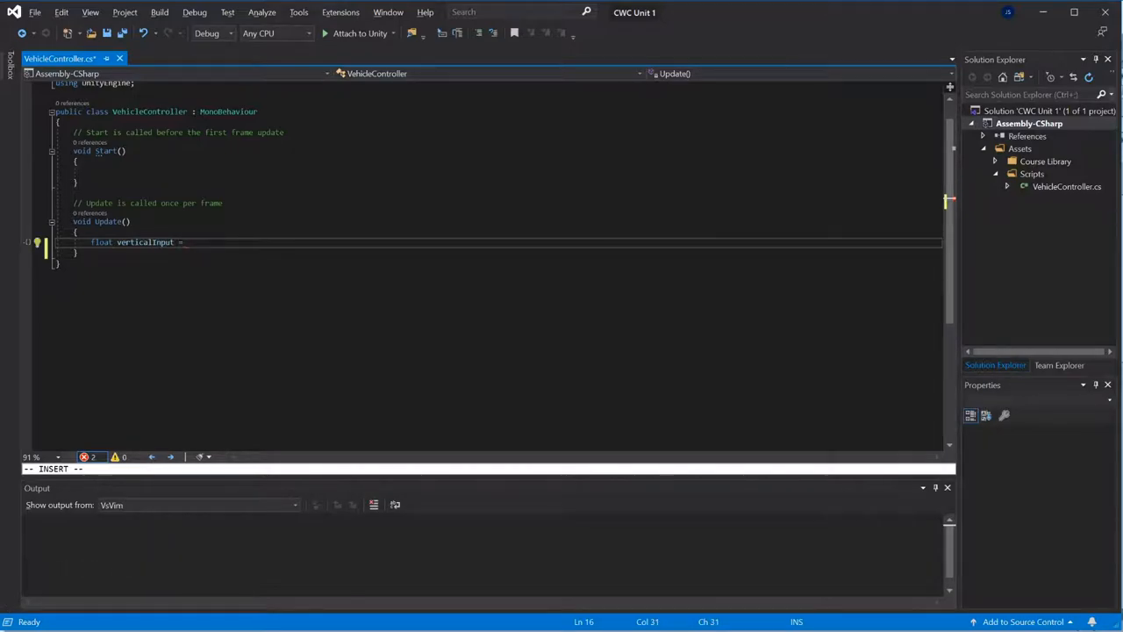
pyautogui.write('Input.GetAxis("V')
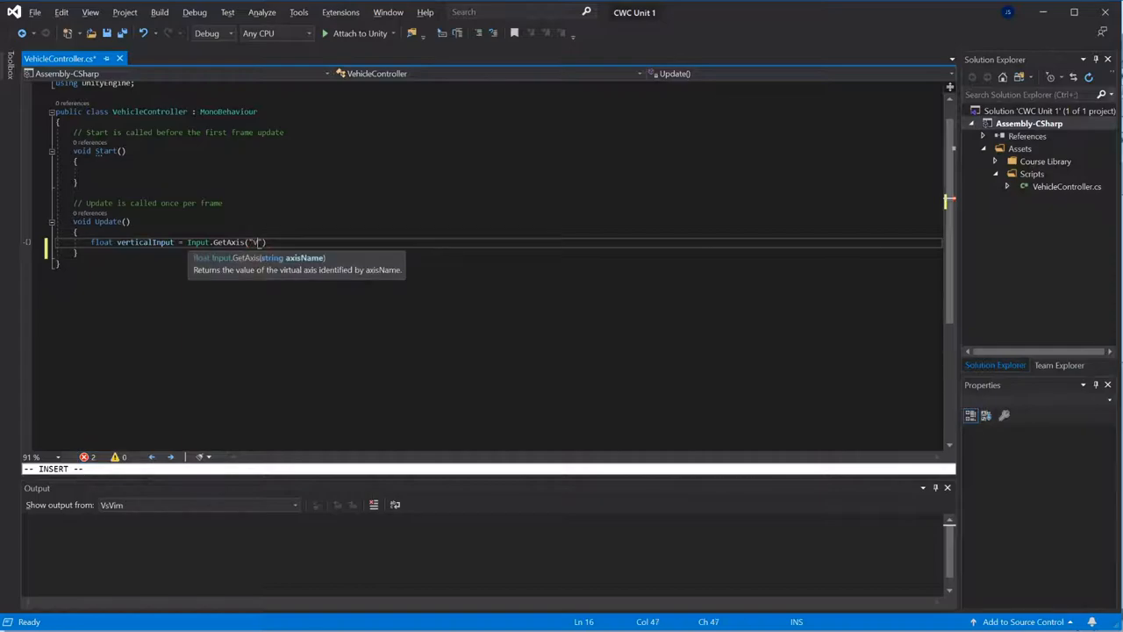
pyautogui.write('Vertical')
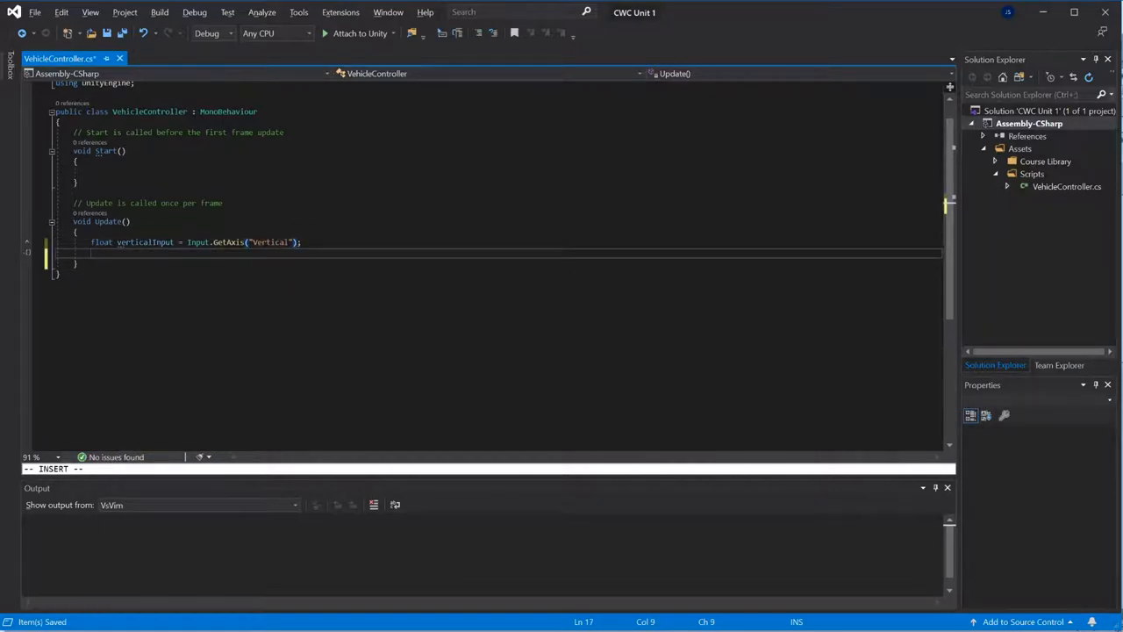
# Translate the transform by Vector3.forward * Time.deltaTime * verticalInput each frame
pyautogui.write('transform.')
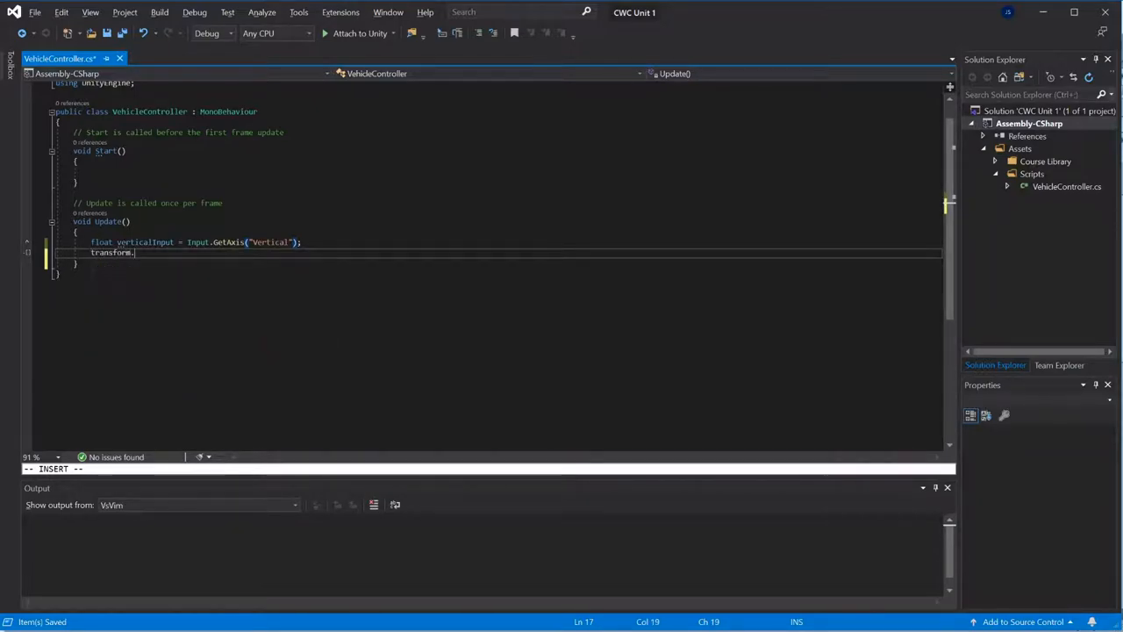
pyautogui.write('Tran')
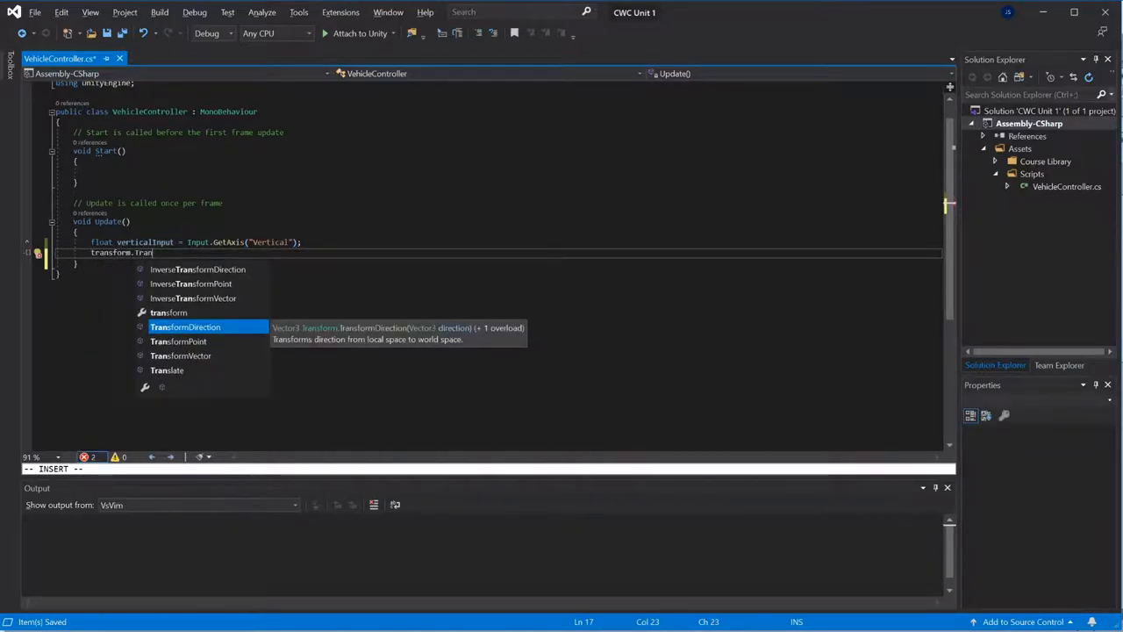
pyautogui.write('slate(')
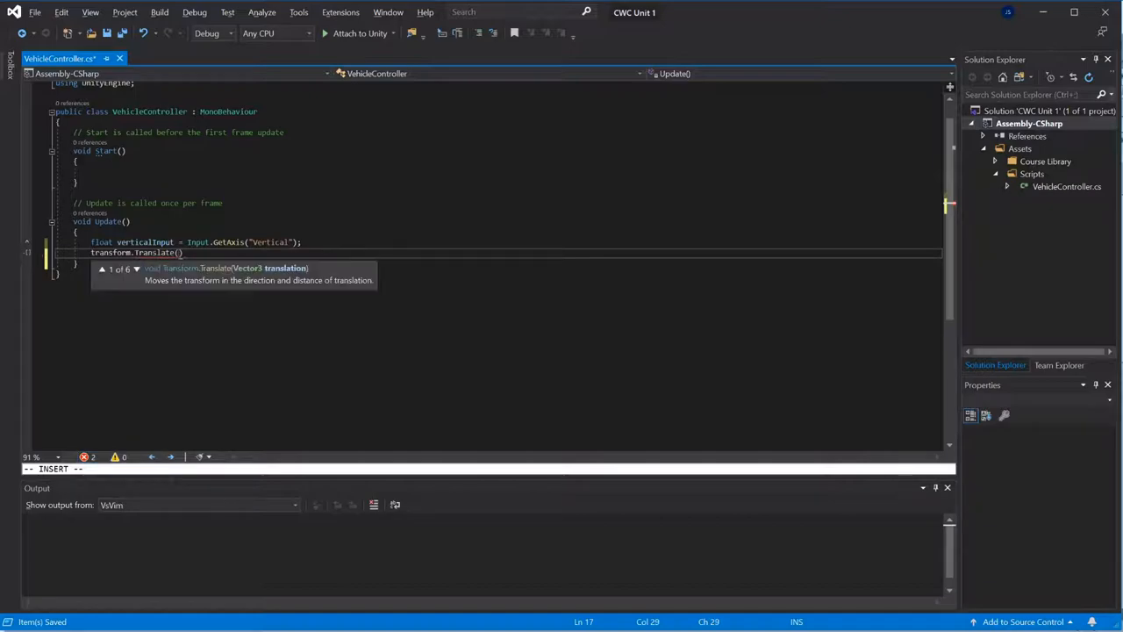
pyautogui.write('Vect3')
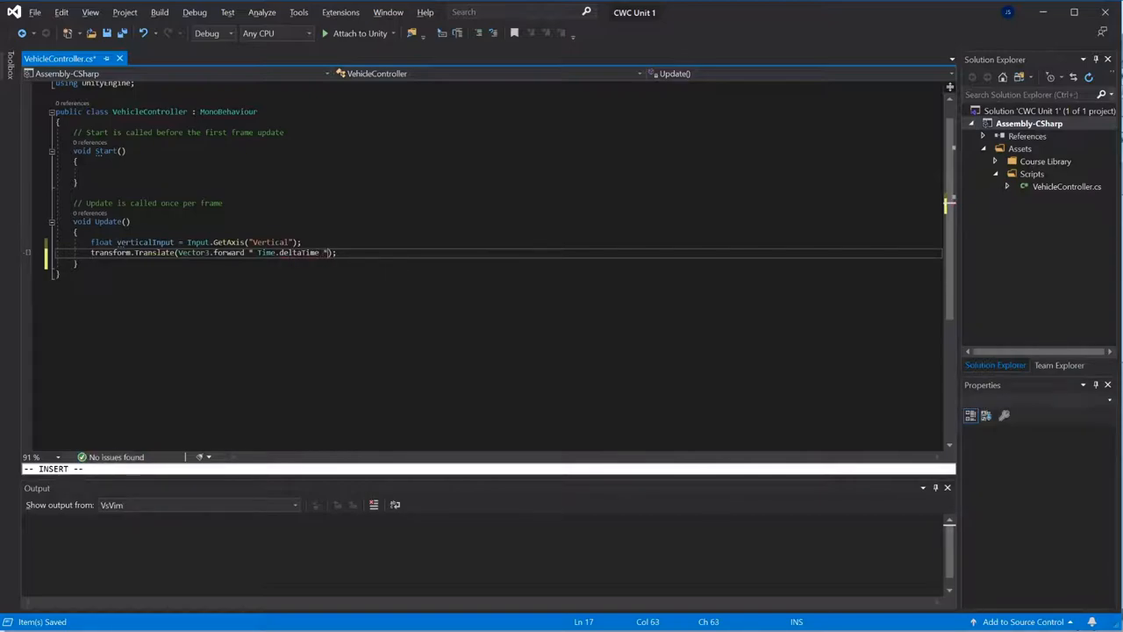
pyautogui.write('" "')
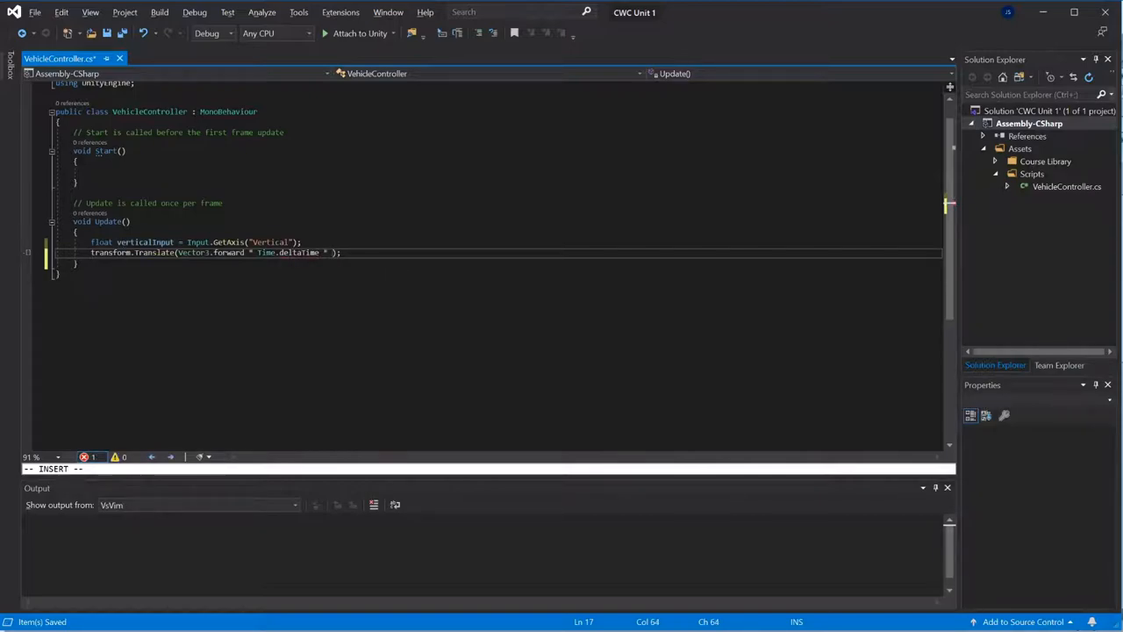
pyautogui.write('vert')
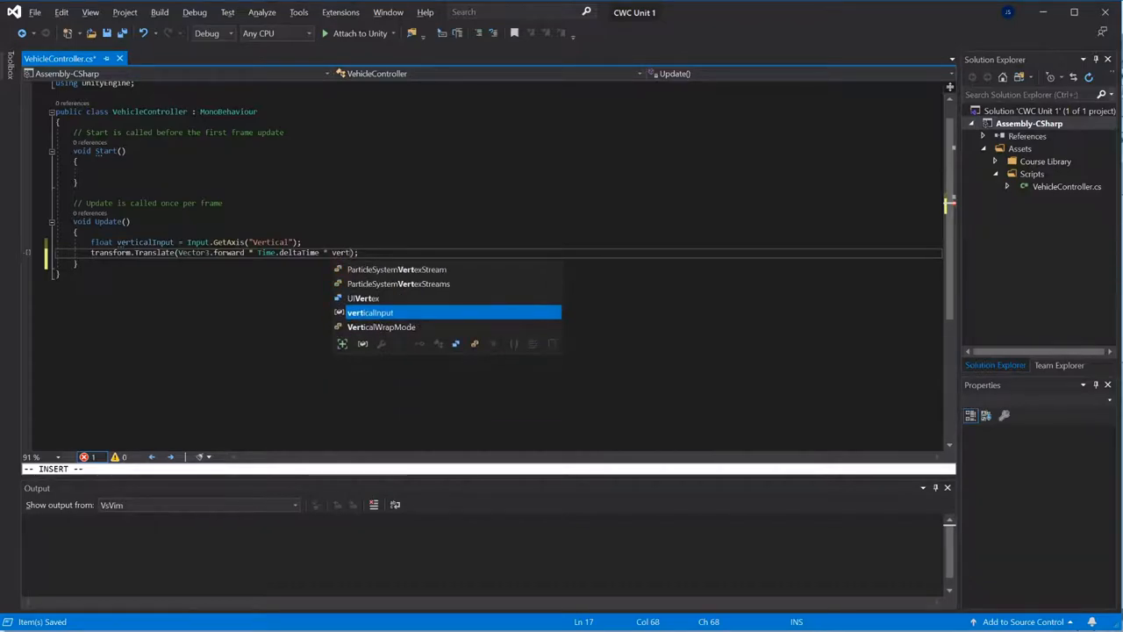
pyautogui.press('Tab')
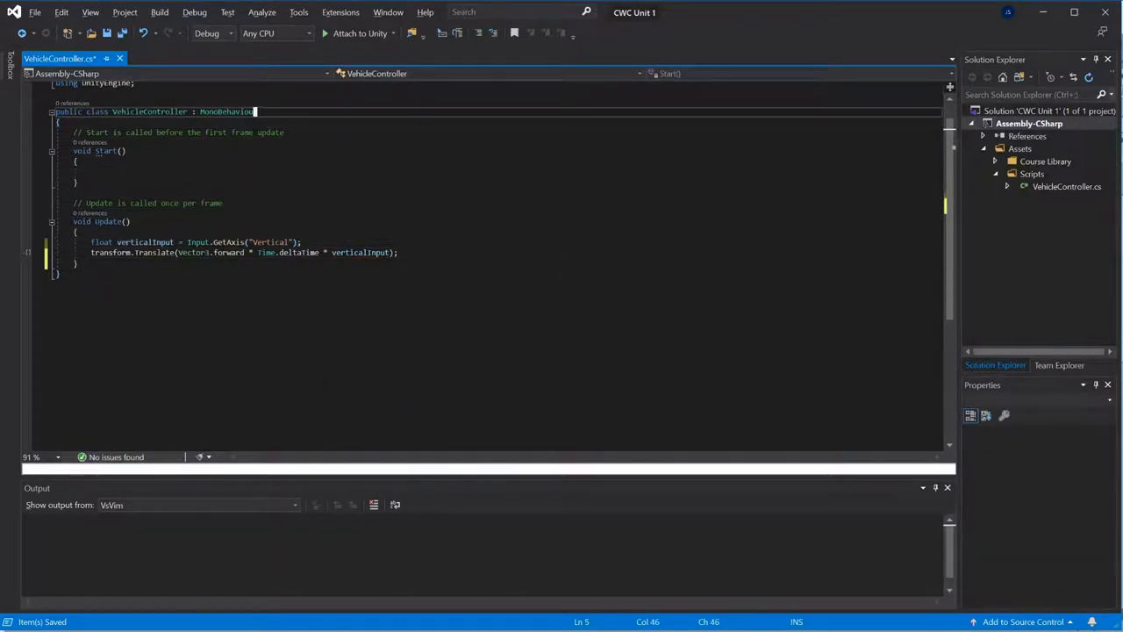
# Add public float speed = 20f scaling the forward translation, with a // Forward comment
pyautogui.write('public')
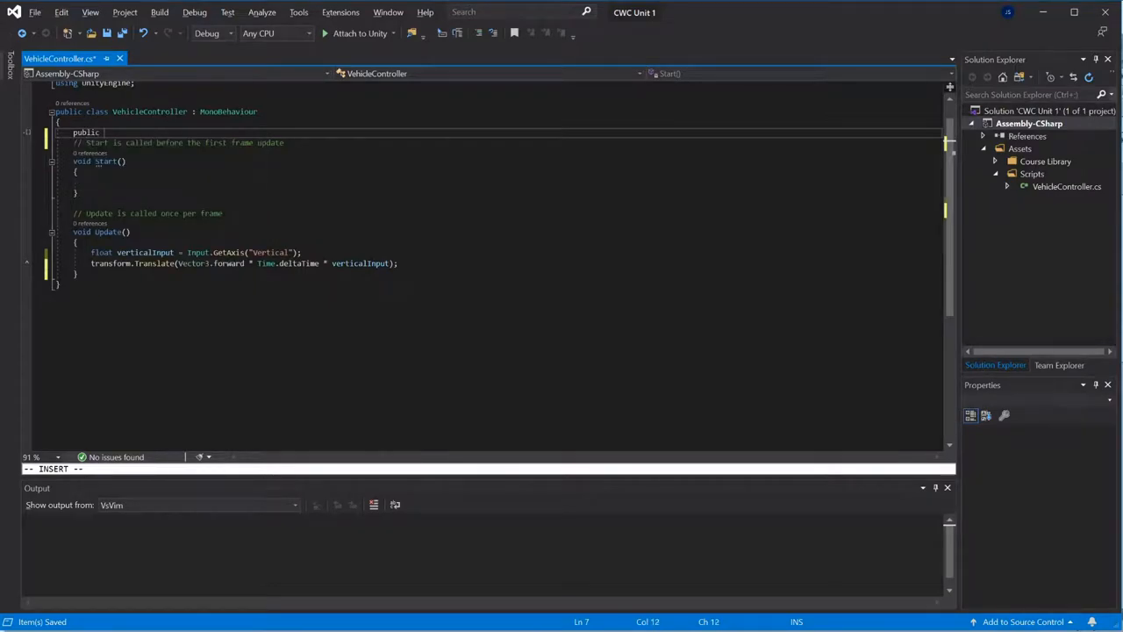
pyautogui.write('float')
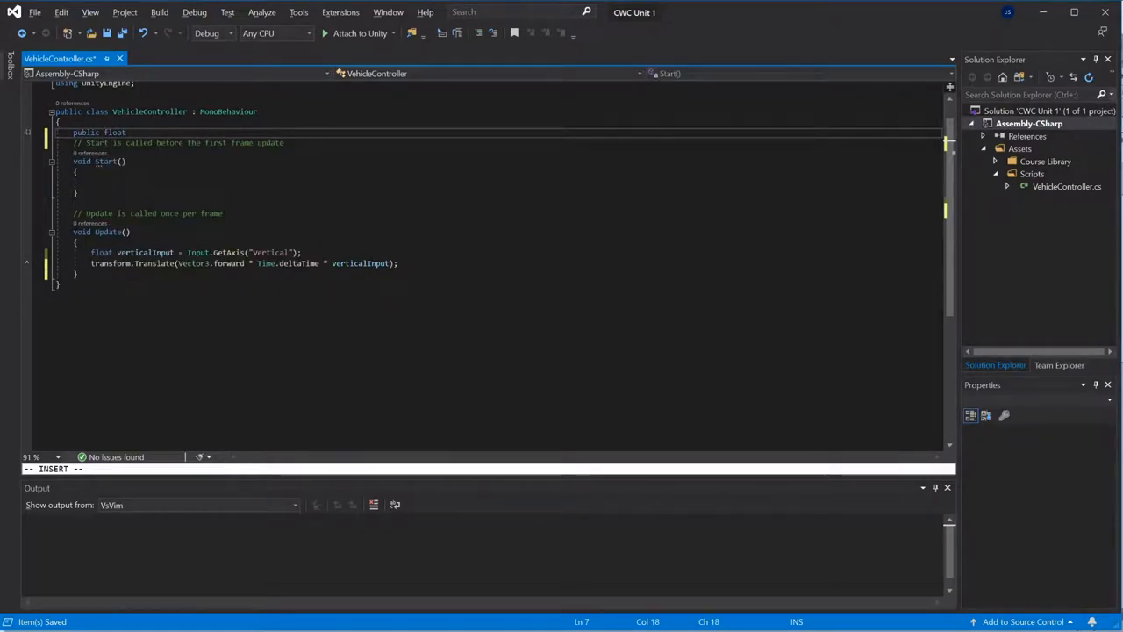
pyautogui.write('speed = 20f;')
pyautogui.write('//')
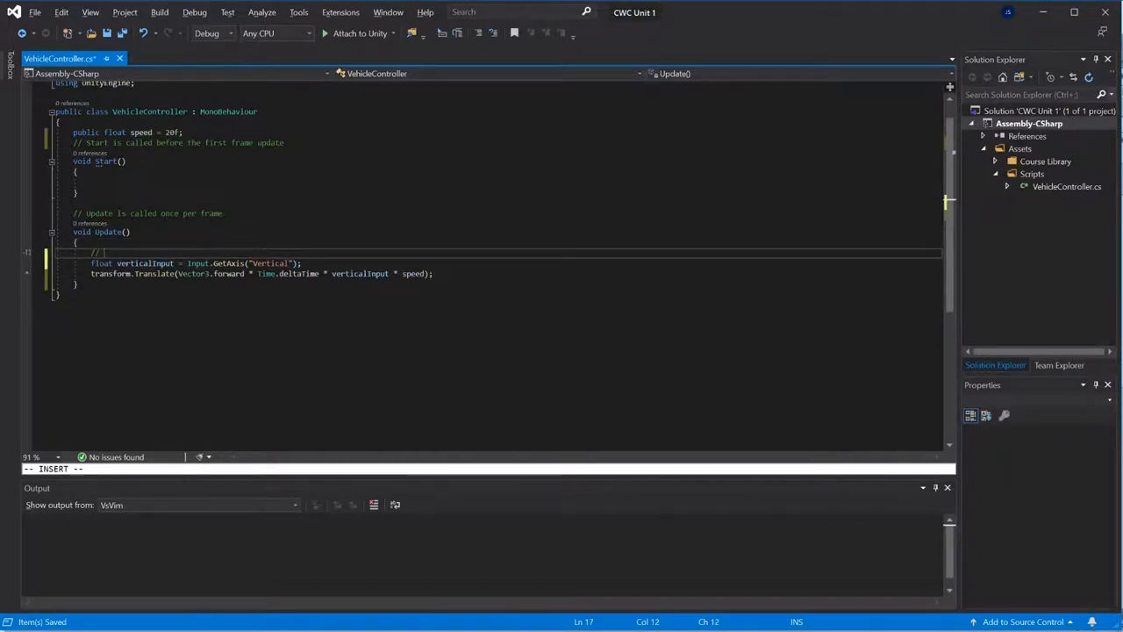
pyautogui.write('Forward')
pyautogui.write('// Rotat')
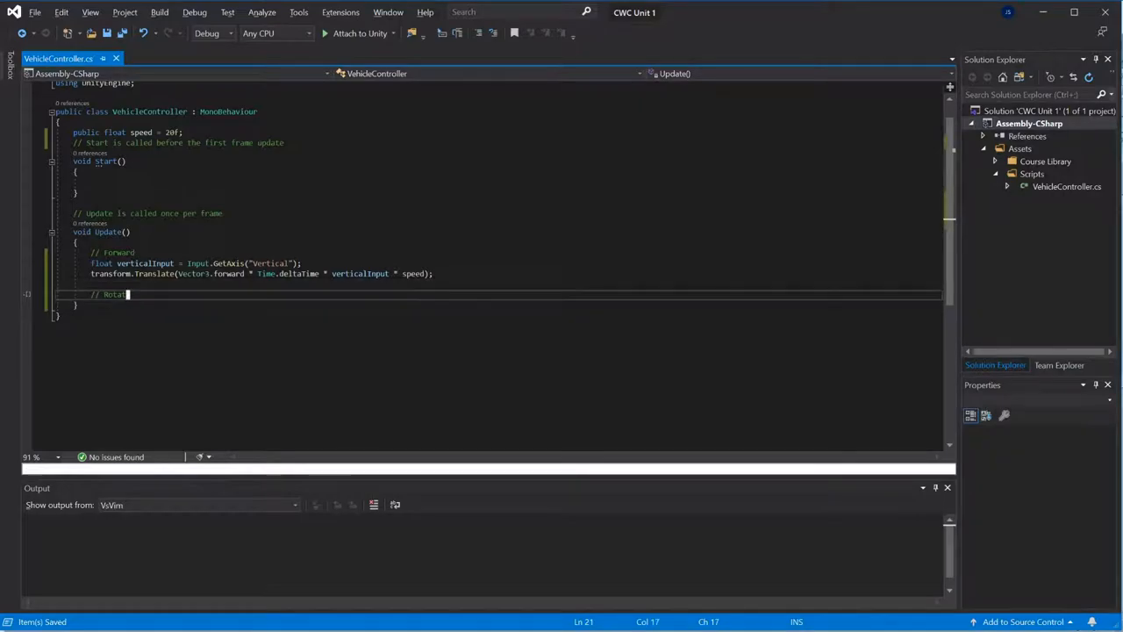
# Read the Horizontal axis and rotate the vehicle around Vector3.up by horizontalInput
pyautogui.write('float horizontalInpu')
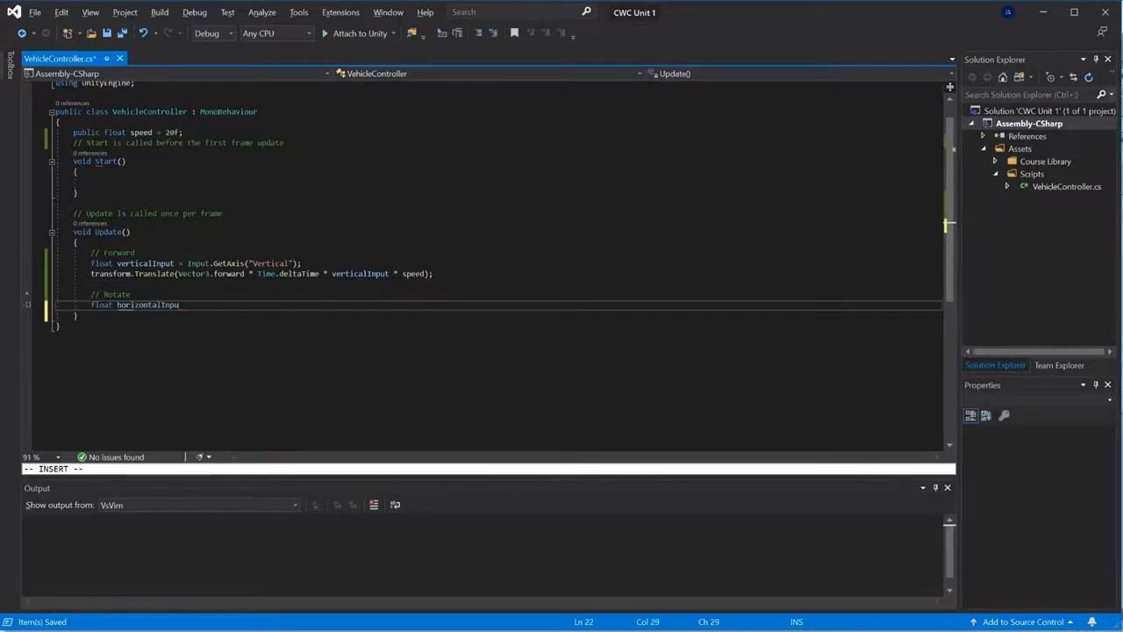
pyautogui.write('= Input')
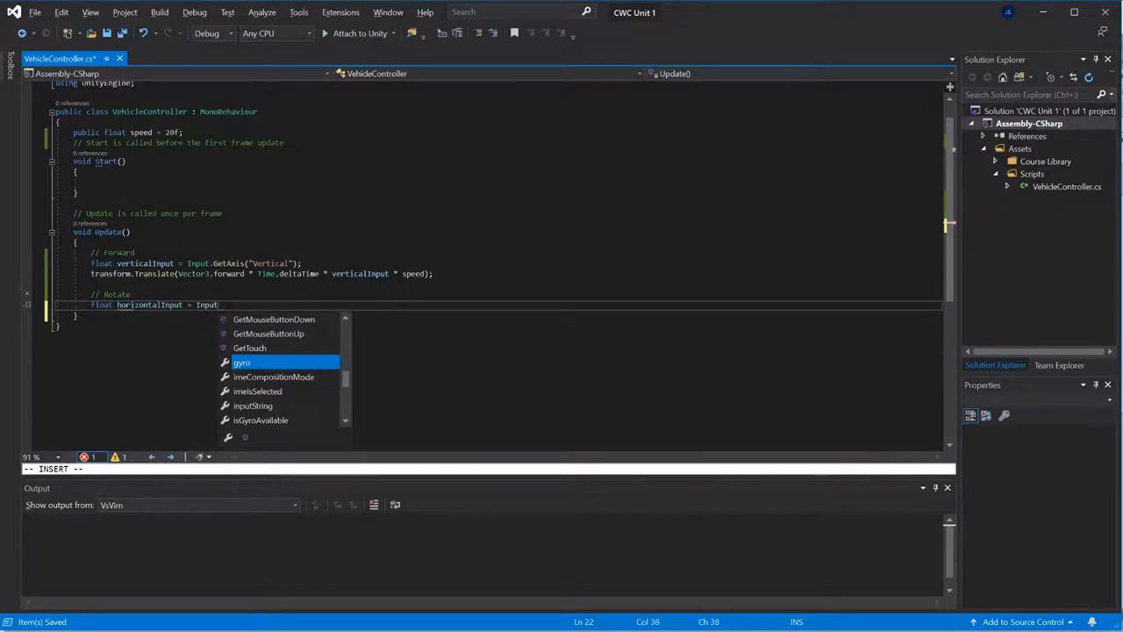
pyautogui.write('.GetAxis("Horizontal");')
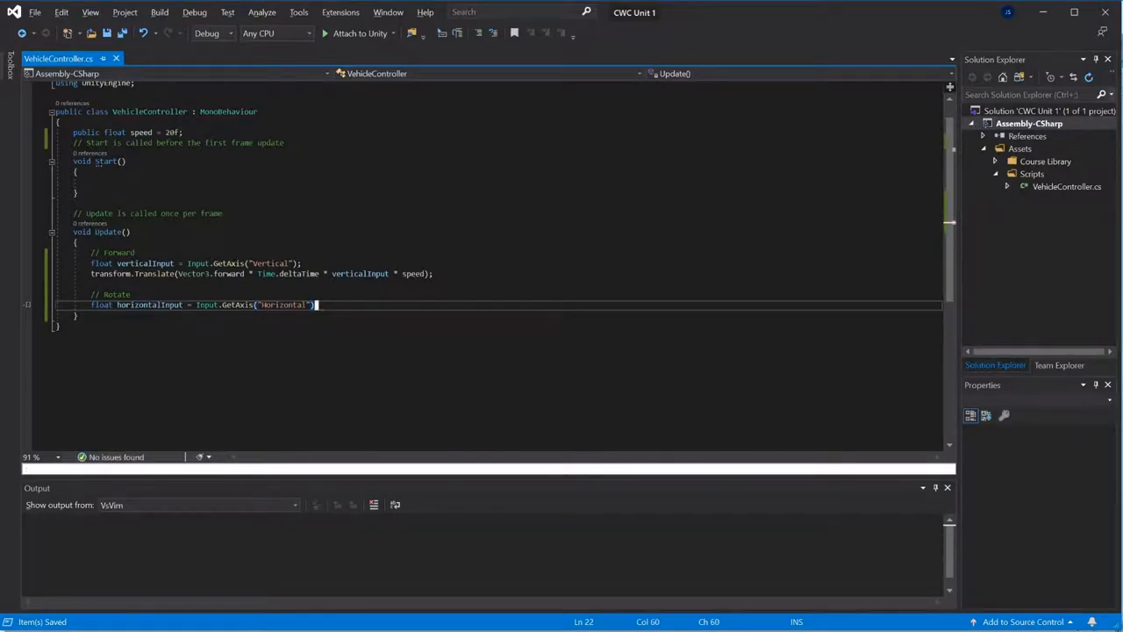
pyautogui.write('transform.')
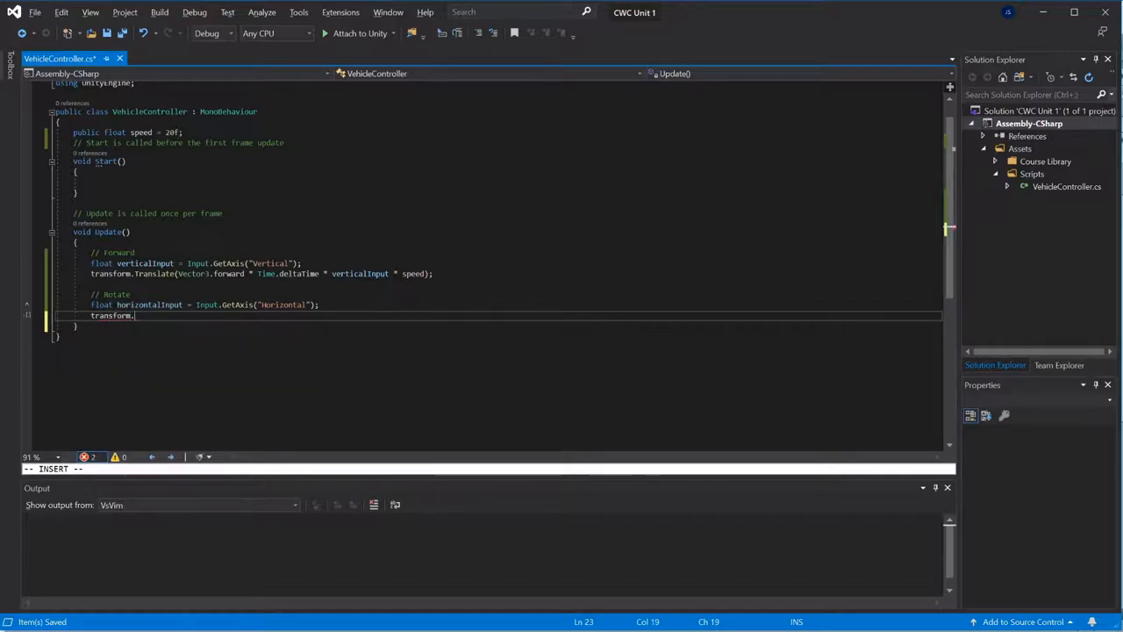
pyautogui.write('Rotate(V')
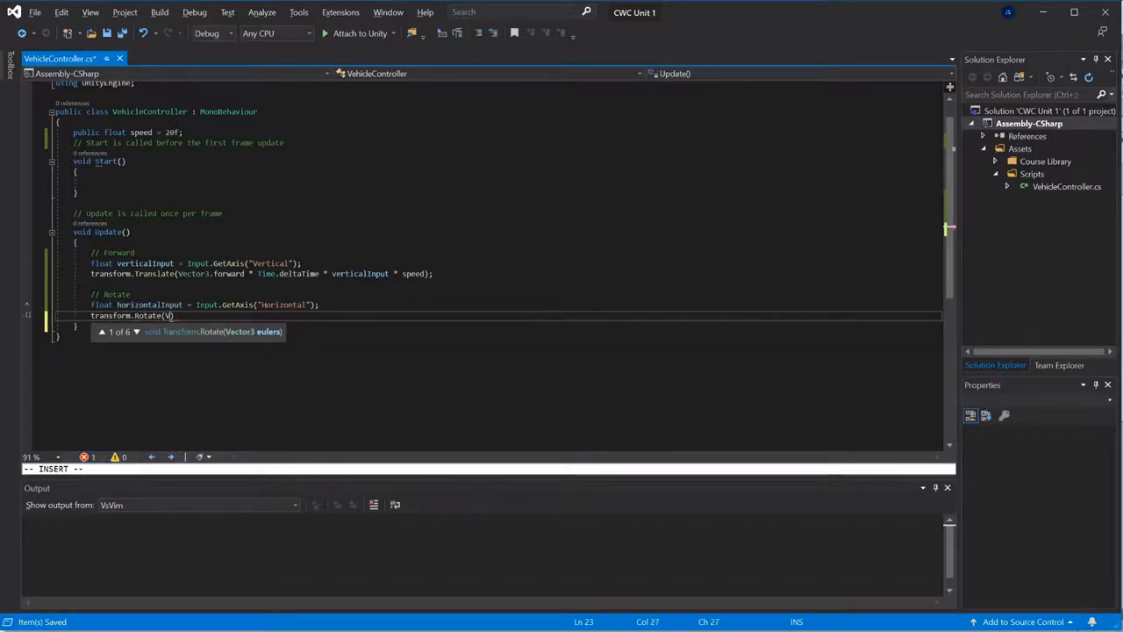
pyautogui.write('ector3')
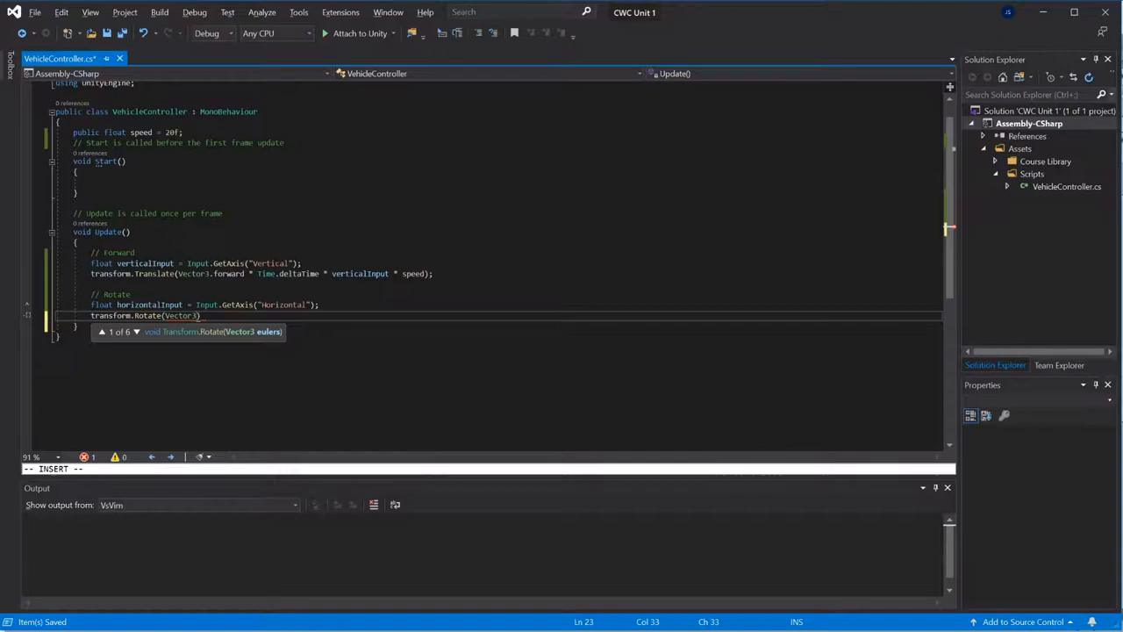
pyautogui.write('.up * Time.deltaTime')
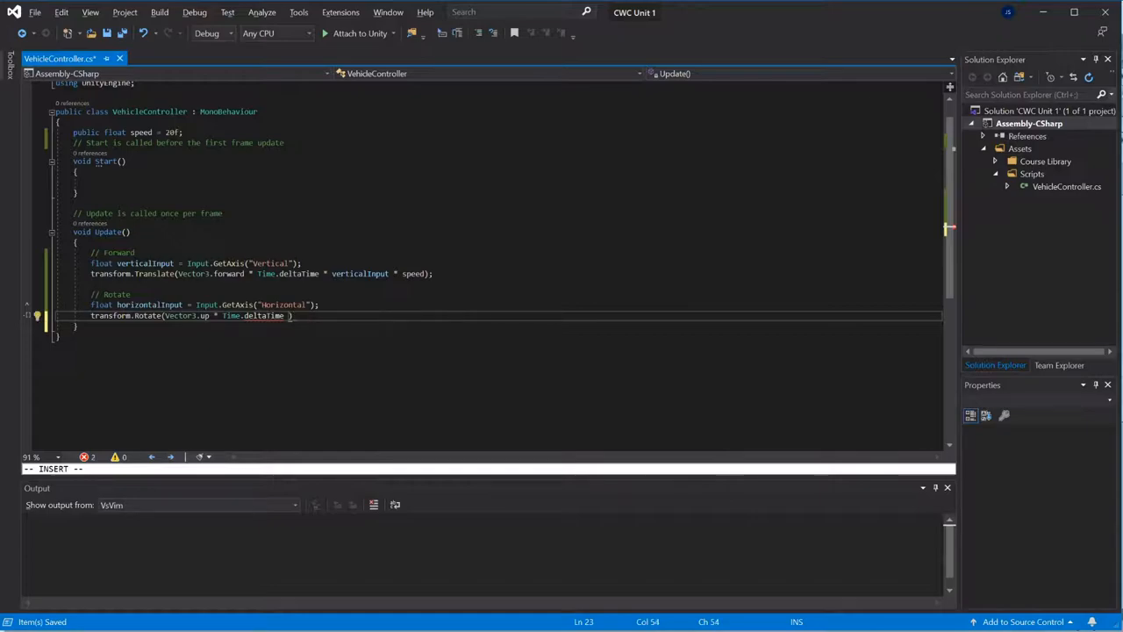
pyautogui.write('horizontalInput')
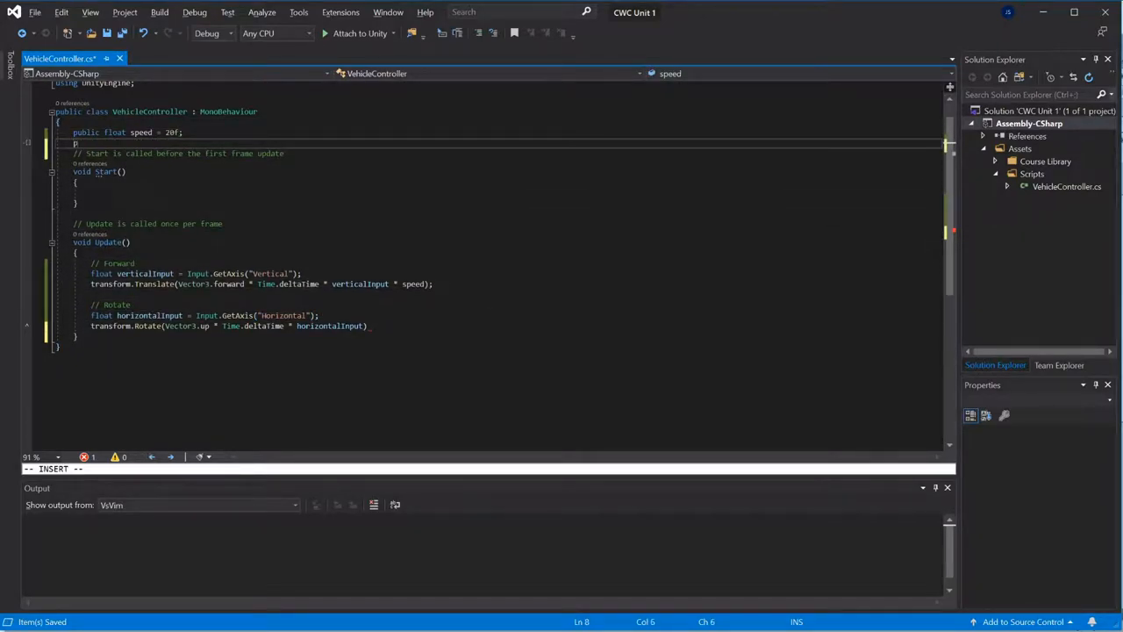
# Add public float turnSpeed = 100f and multiply the Rotate call by turnSpeed
pyautogui.write('public float')
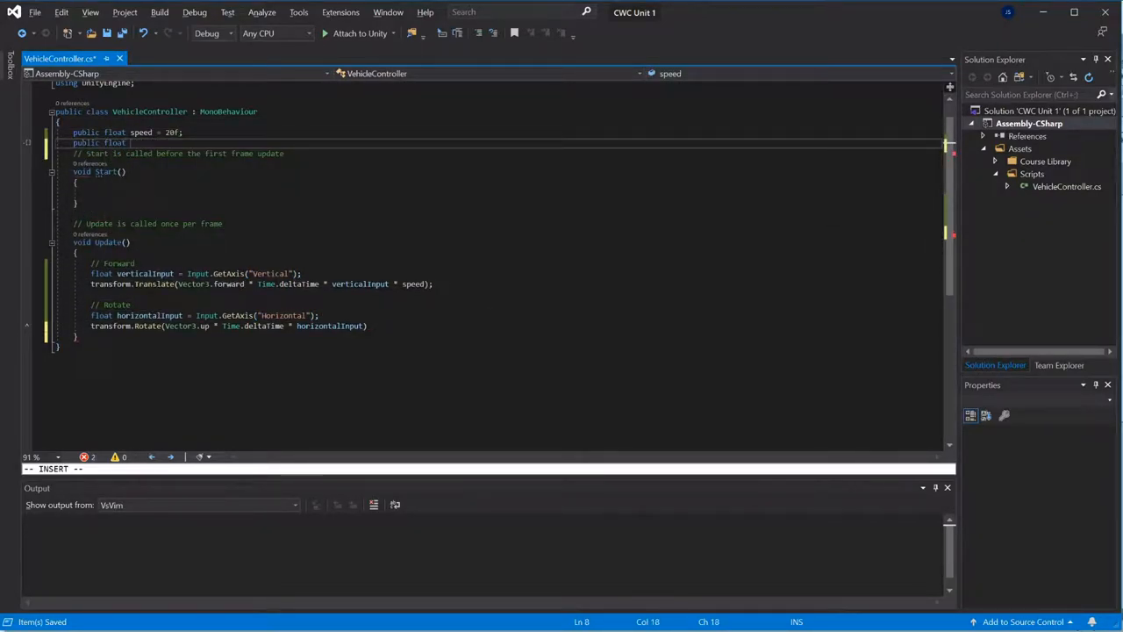
pyautogui.write('horizont')
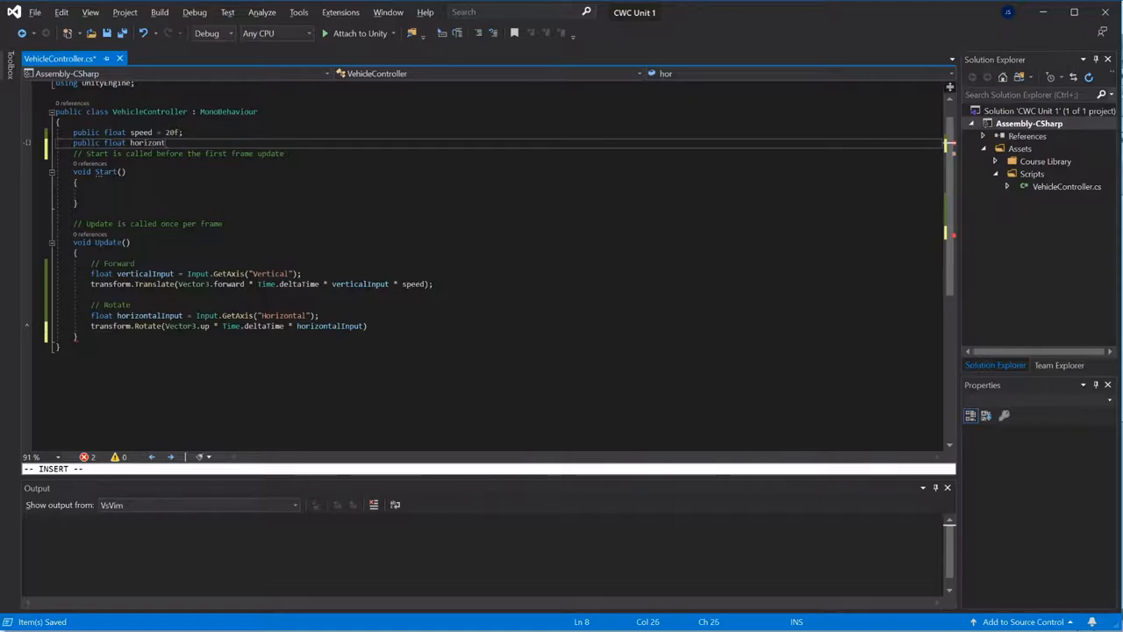
pyautogui.write('turnSpeed =')
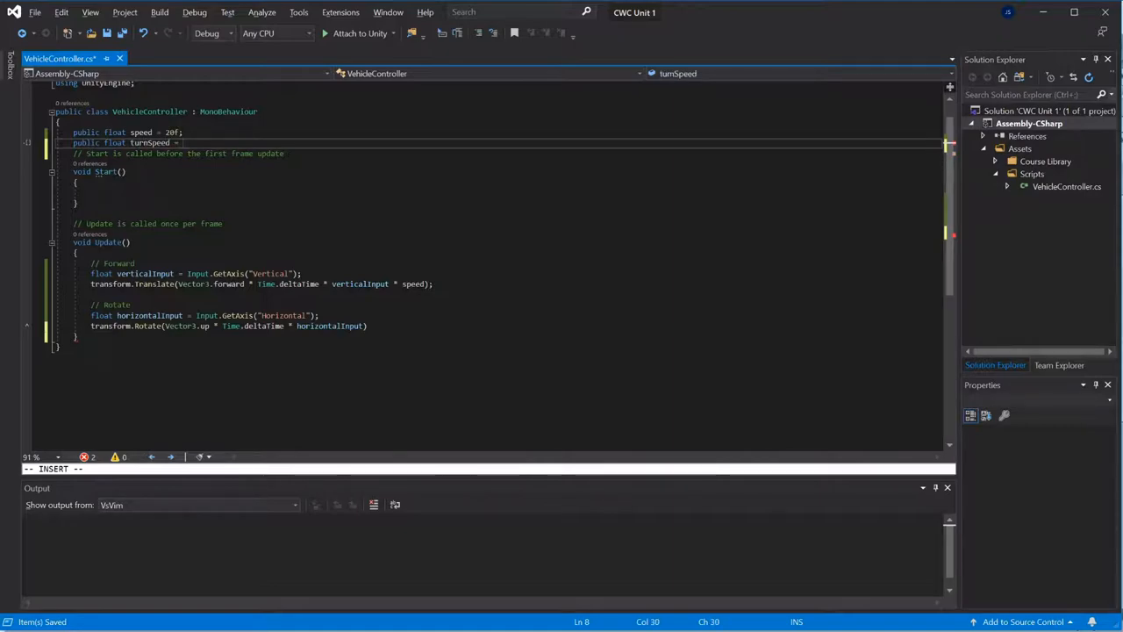
pyautogui.write('100f;')
pyautogui.click(516, 325)
pyautogui.write(' * tur')
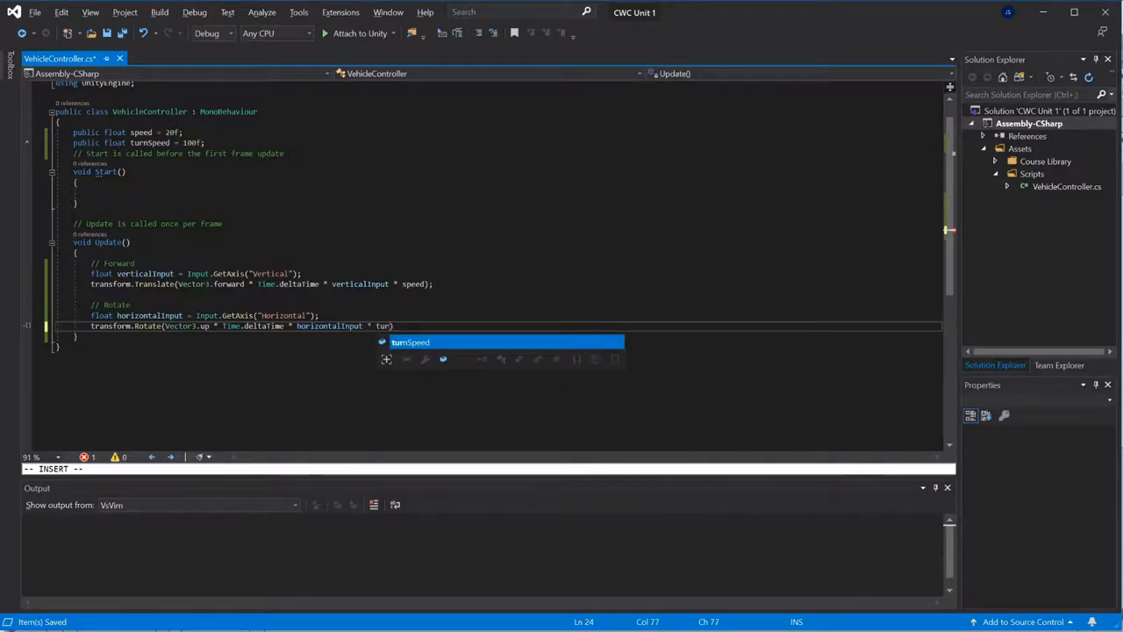
pyautogui.press('Tab')
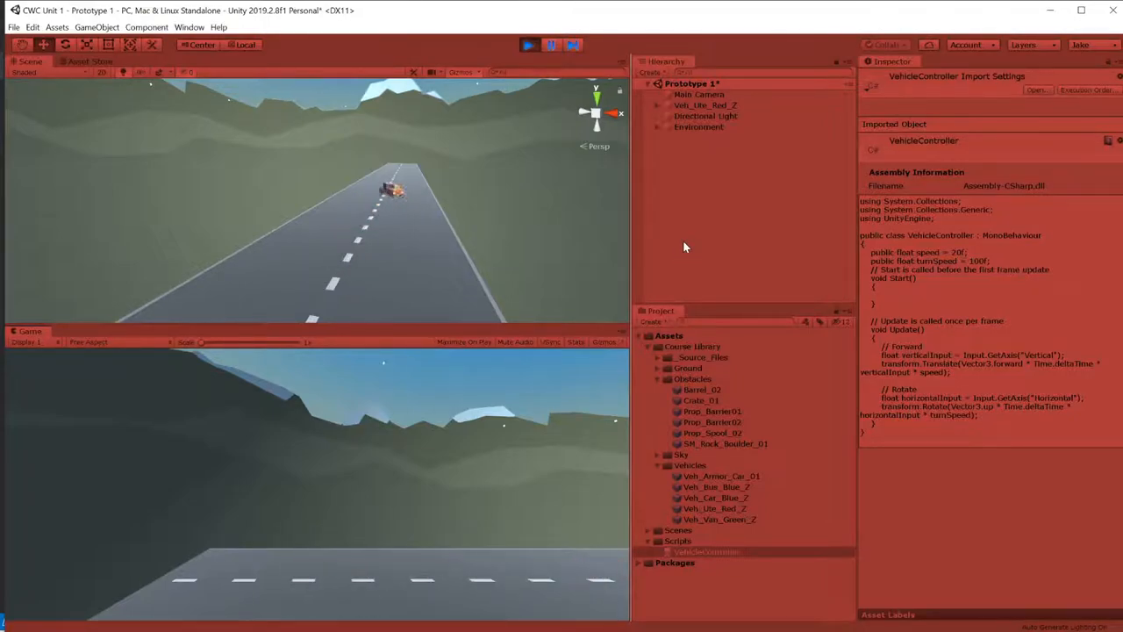
# Test-drive the truck's steering in Play mode, stop the run, and add a crate to the road
pyautogui.click(528, 43)
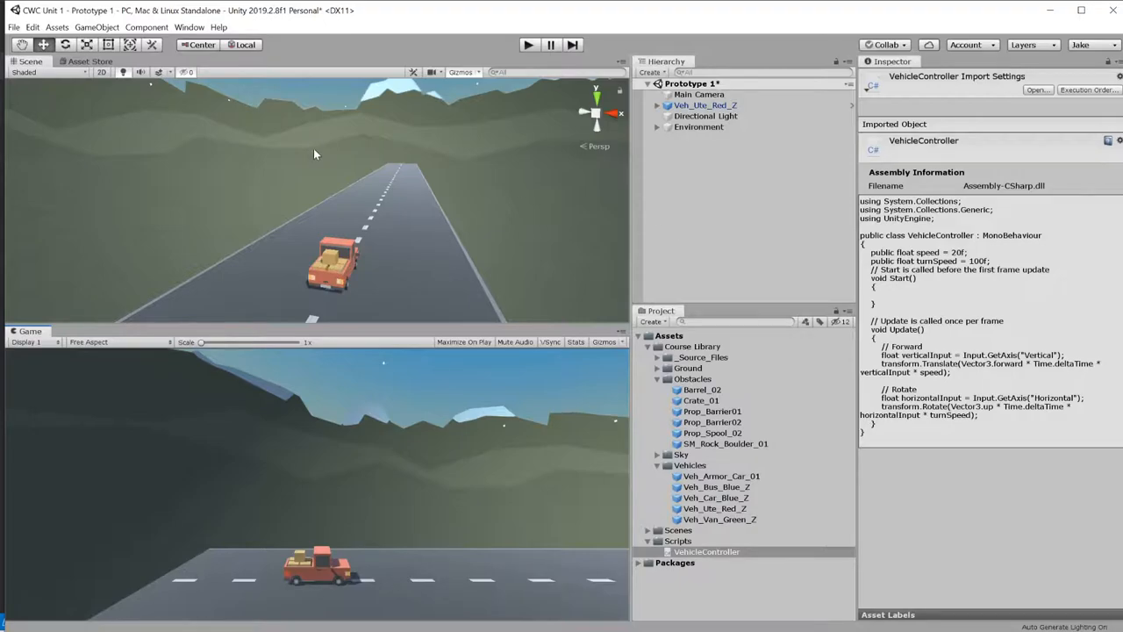
pyautogui.click(716, 148)
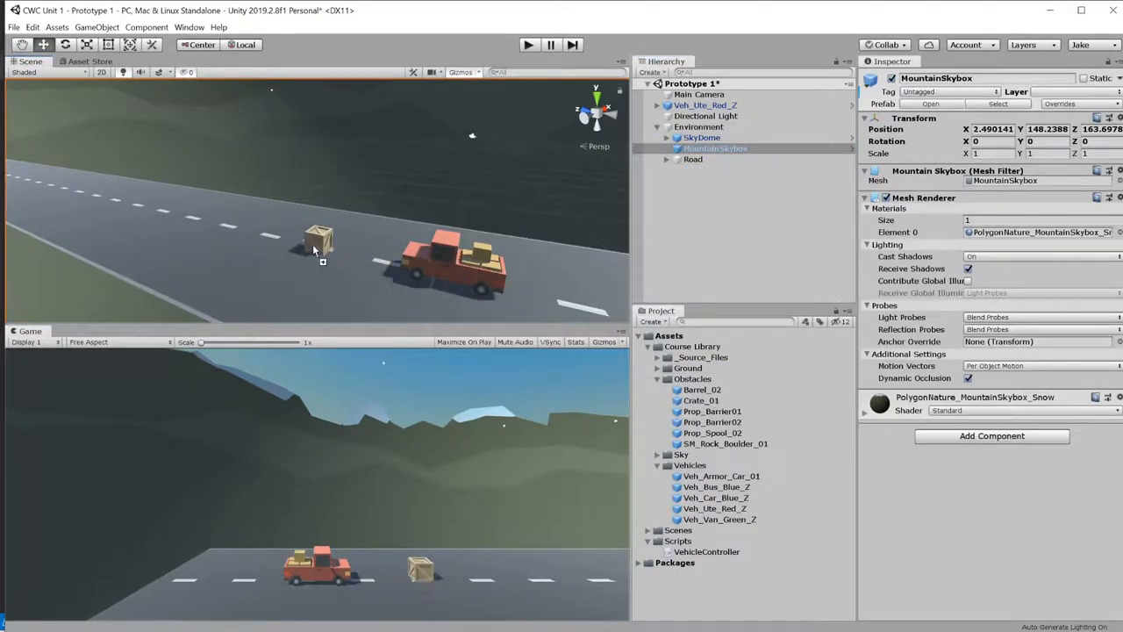
# Give Crate_01 a Rigidbody and line duplicates of it along the road ahead of the truck
pyautogui.click(318, 245)
pyautogui.write('R')
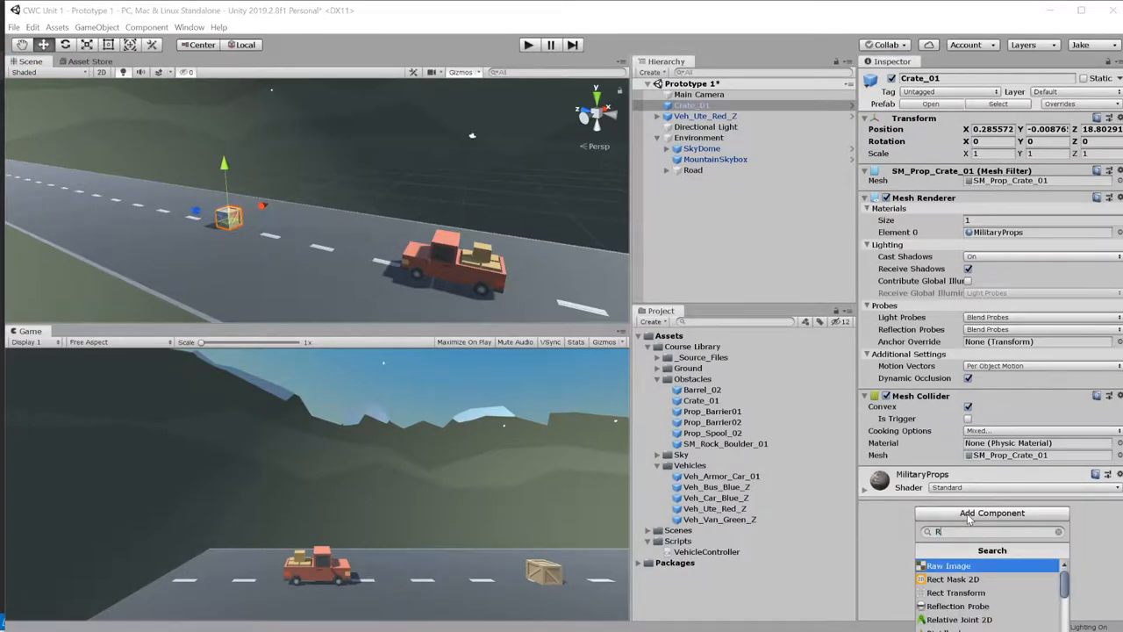
pyautogui.click(965, 565)
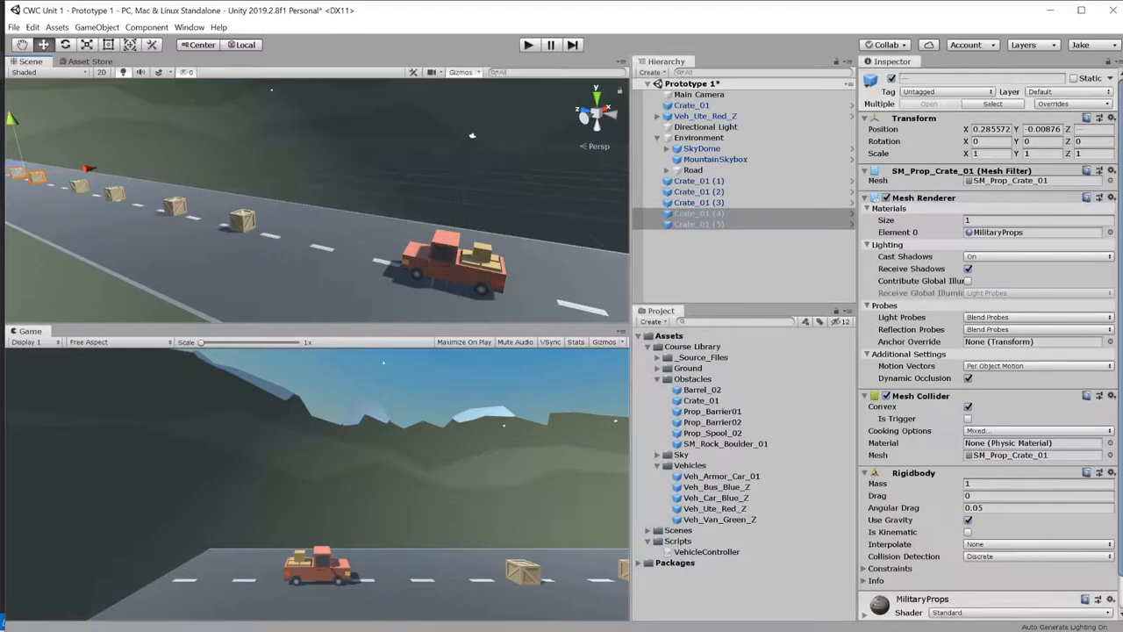
pyautogui.moveTo(505, 49)
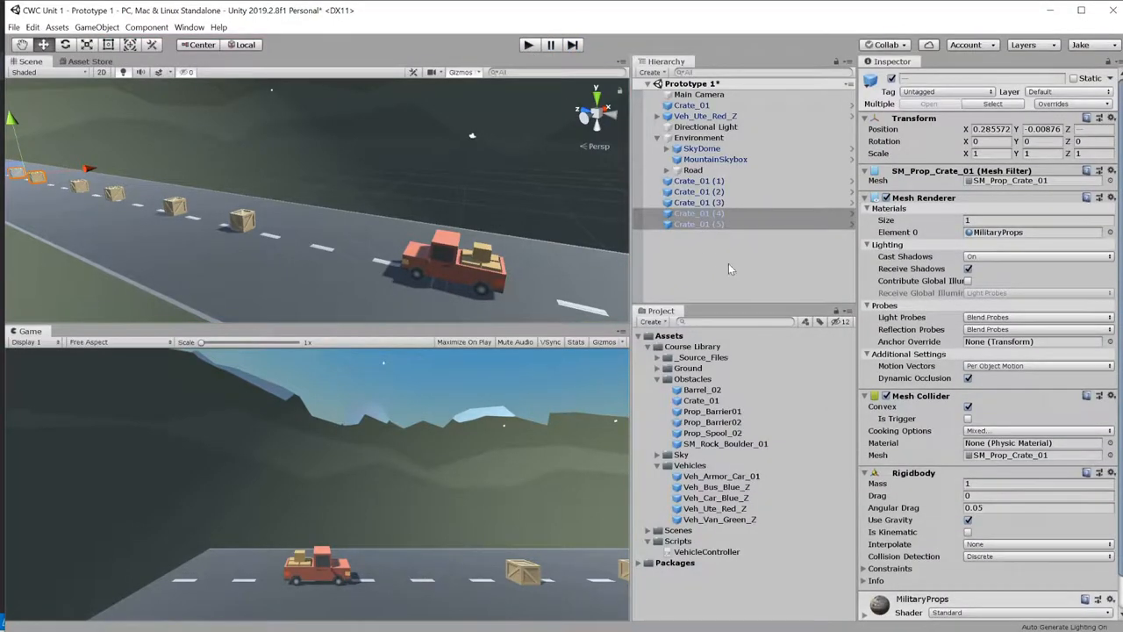
# Give Veh_Ute_Red_Z a Rigidbody and test-drive it colliding with the crates
pyautogui.click(705, 116)
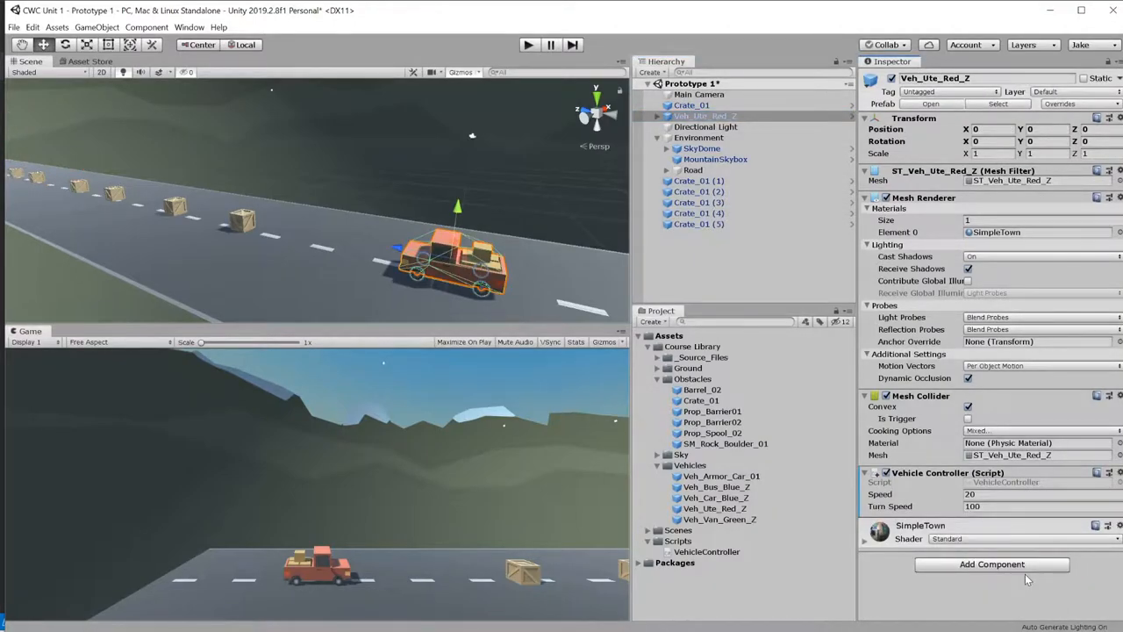
pyautogui.click(991, 563)
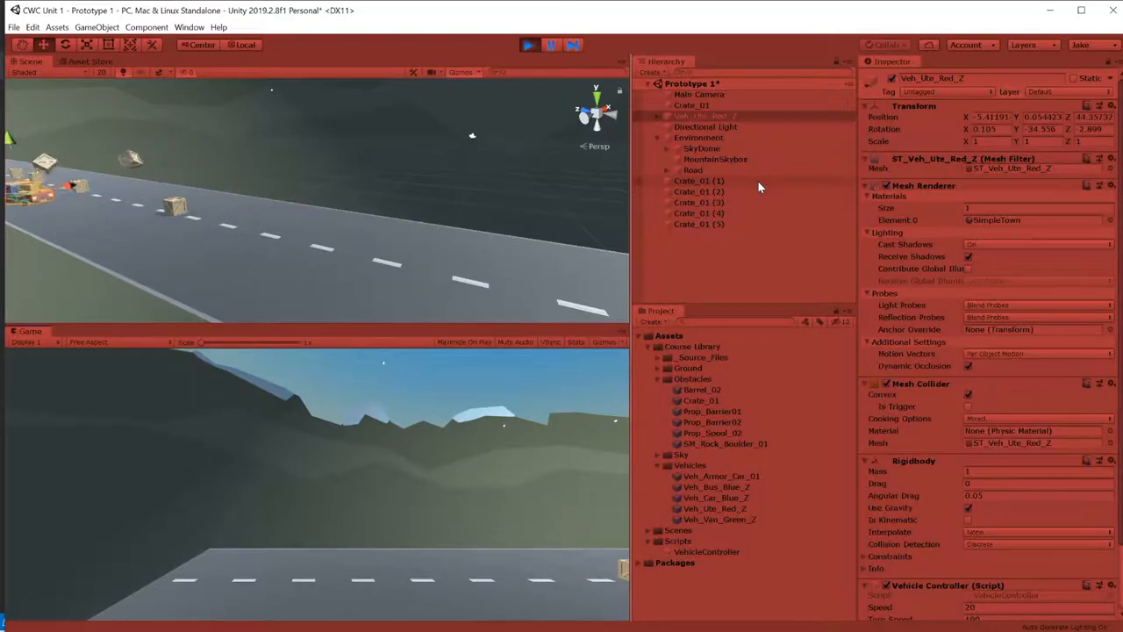
pyautogui.click(528, 45)
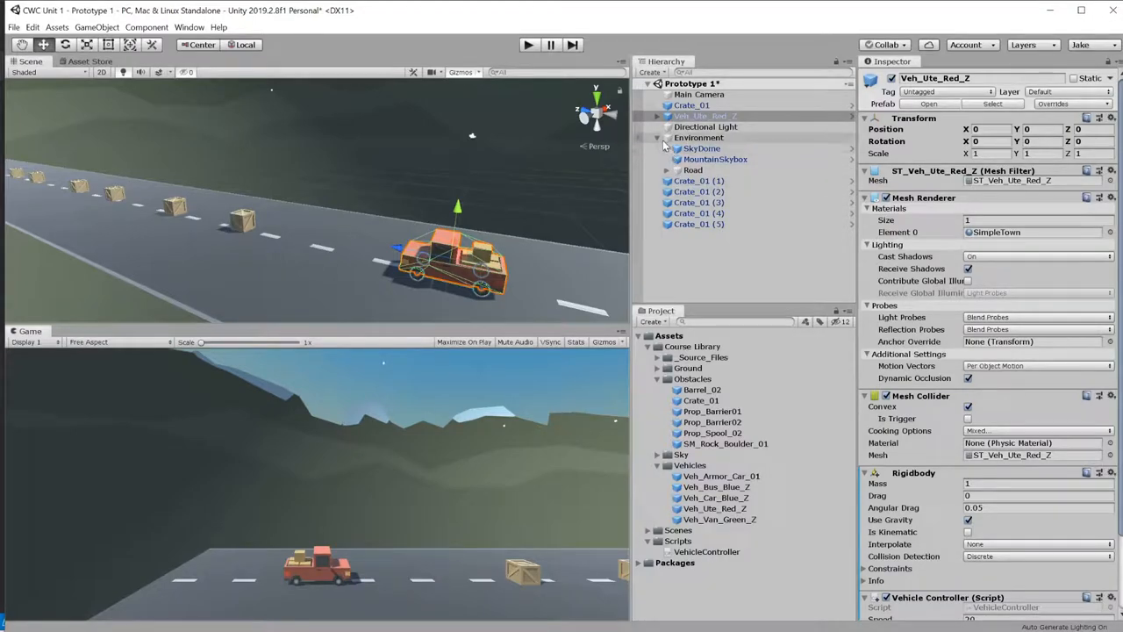
pyautogui.click(698, 94)
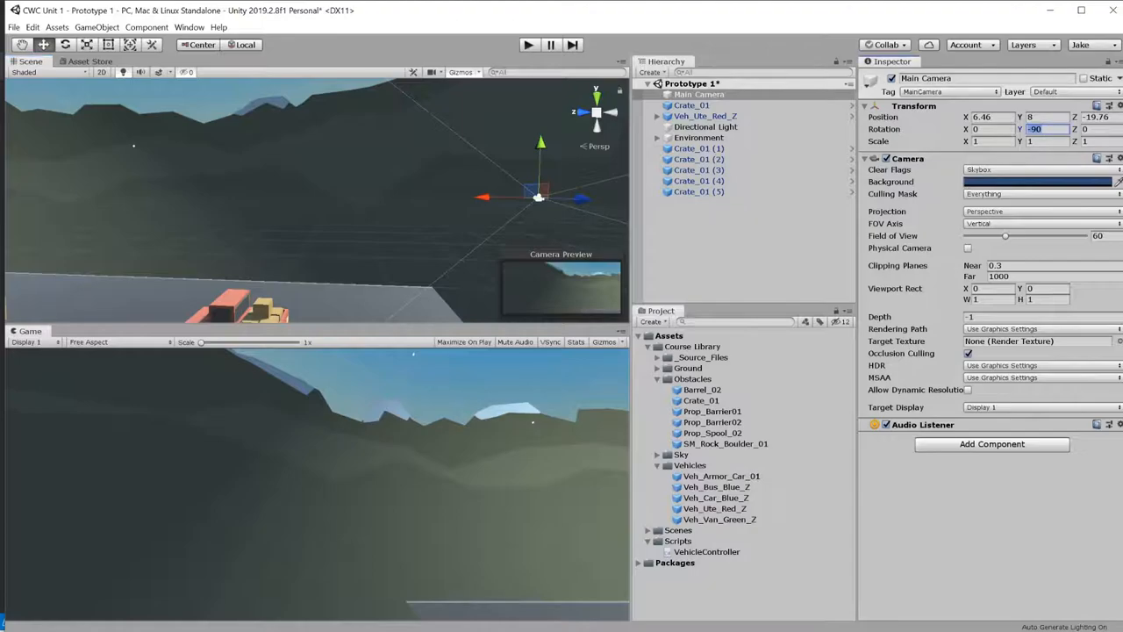
# Set Main Camera position to (0, 6, -10) and rotation to (20, 0, 0), then start a new script in Scripts
pyautogui.write('0')
pyautogui.click(1047, 118)
pyautogui.write('6')
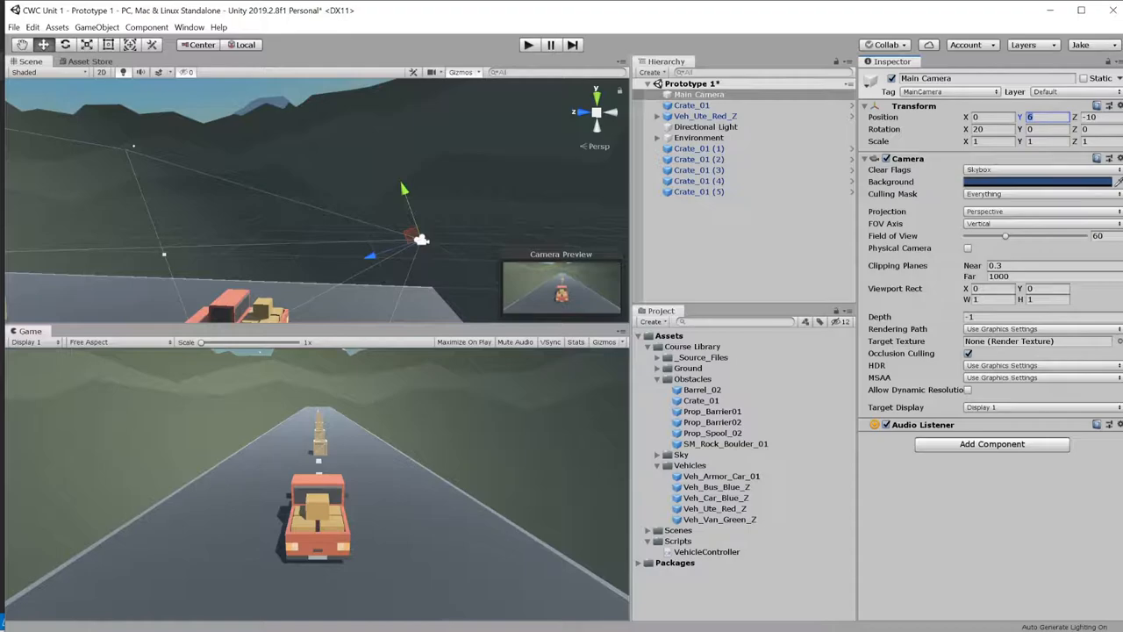
pyautogui.press('alt+tab')
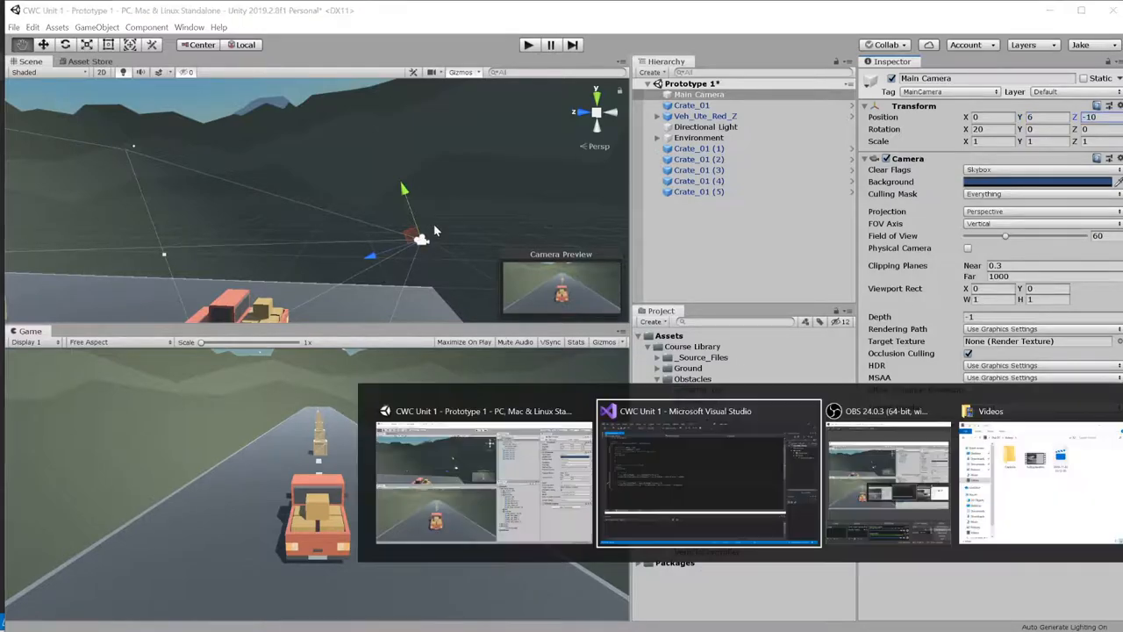
pyautogui.moveTo(442, 226)
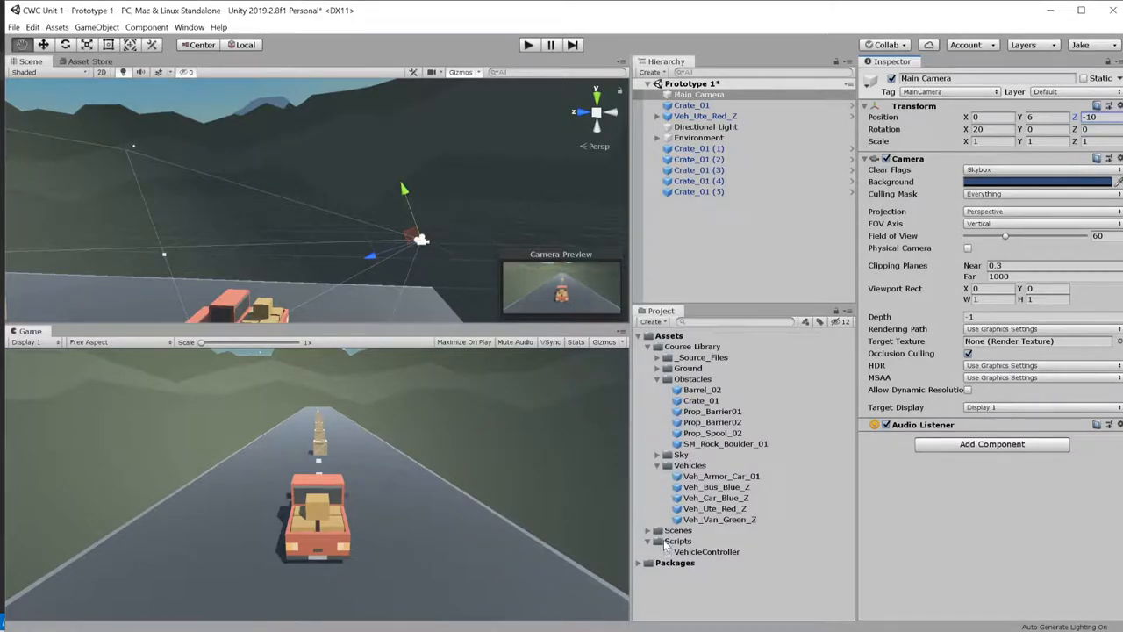
pyautogui.rightClick(705, 551)
pyautogui.write('CameraController')
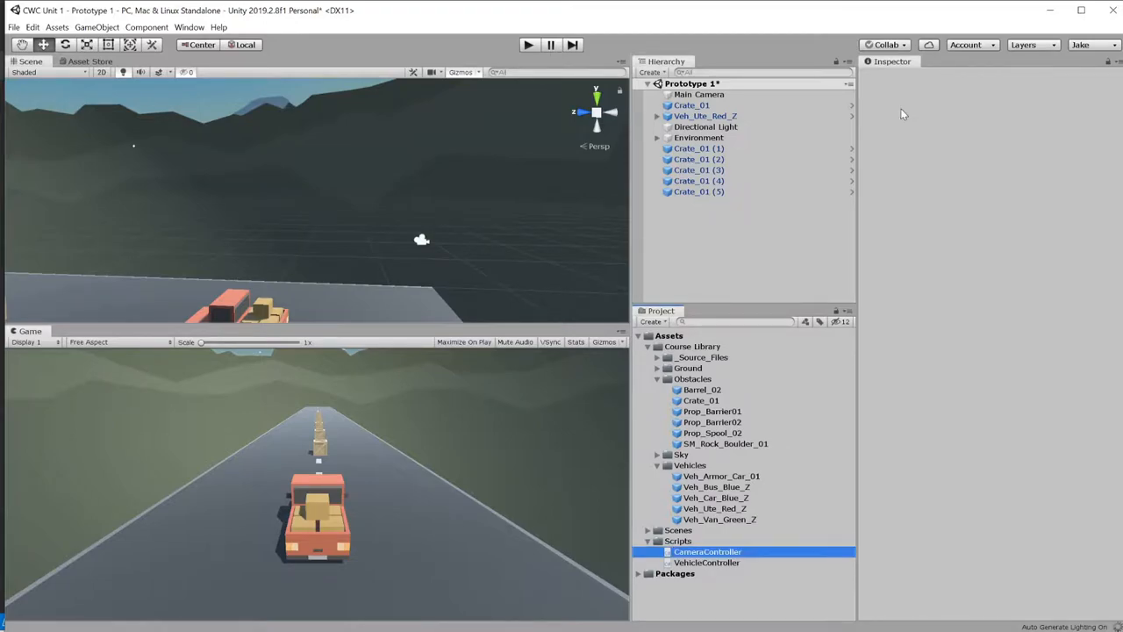
# Name the new script CameraController and open it in Visual Studio for editing
pyautogui.click(709, 551)
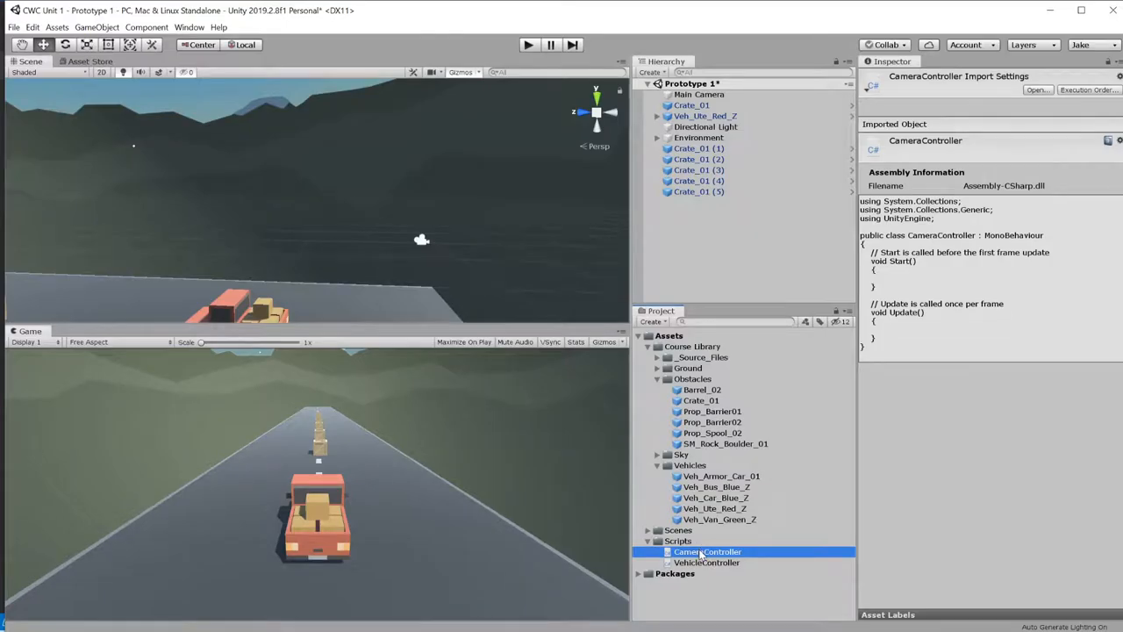
pyautogui.doubleClick(709, 551)
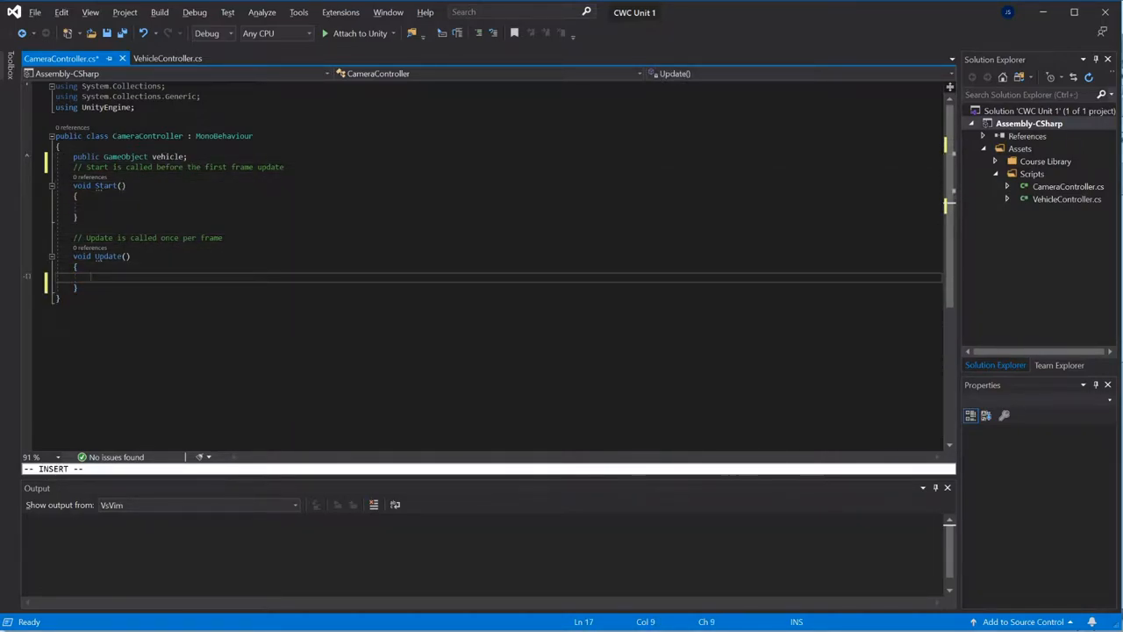
# Write 'transform.position = vehicle.transform.position + new Vector3(0, 6, -10);' in Update and save
pyautogui.write('transform.position = vehicle.')
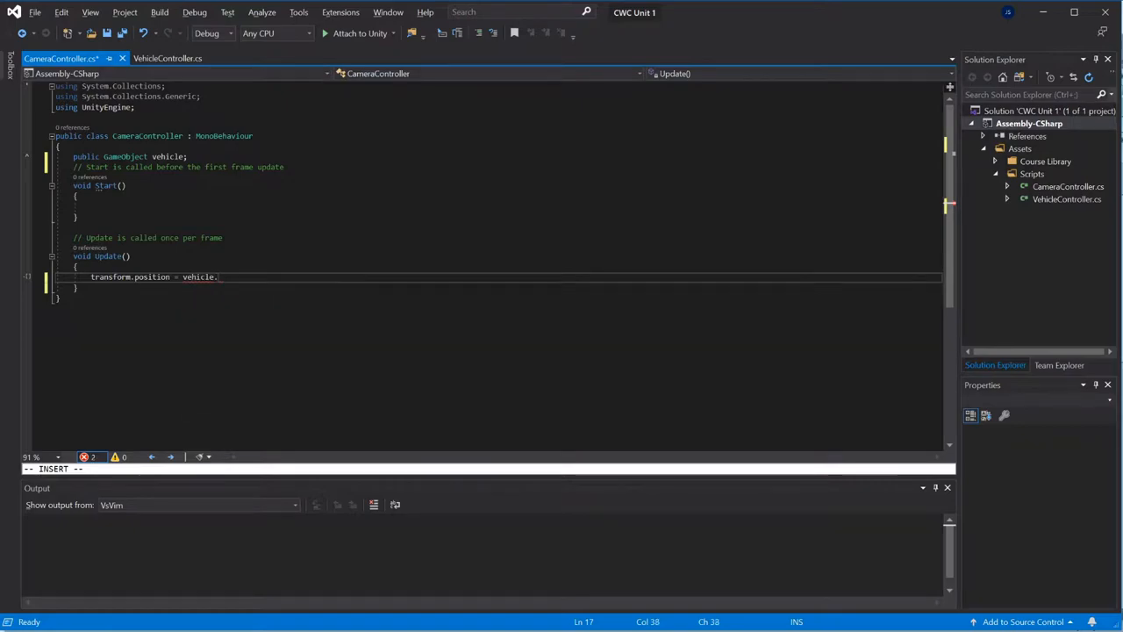
pyautogui.write('transform.position')
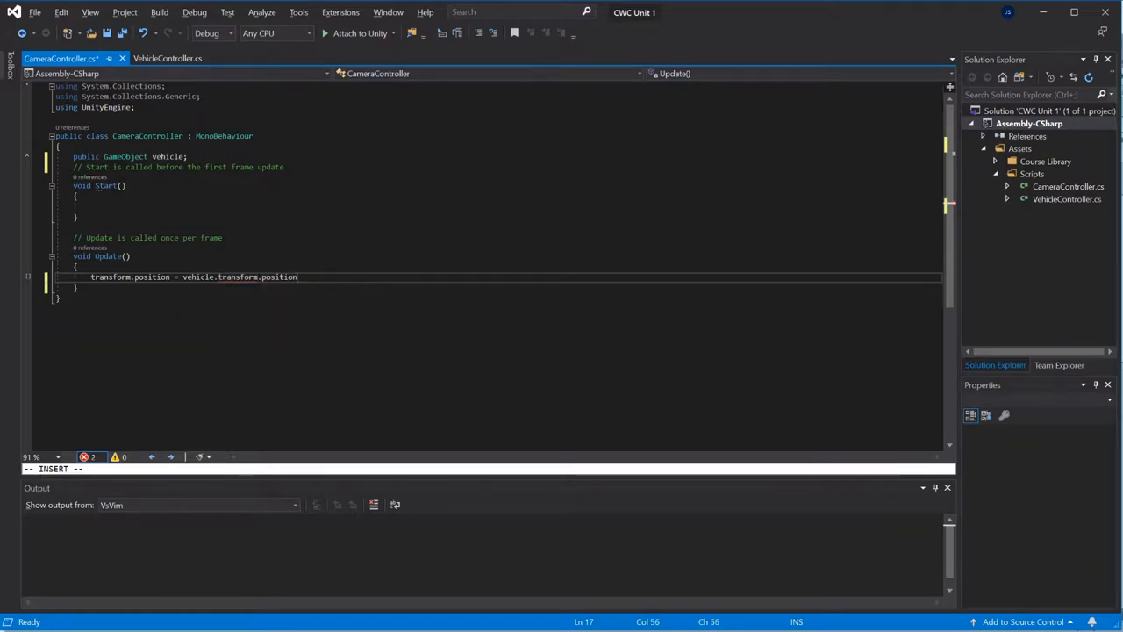
pyautogui.write('+ (0,')
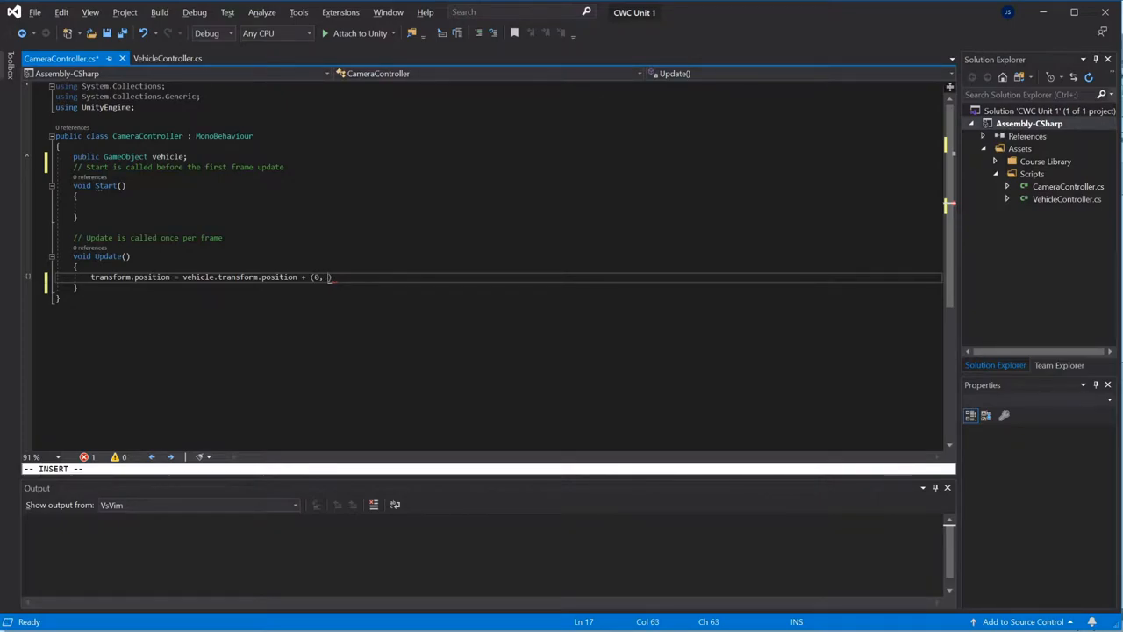
pyautogui.write('6, -10')
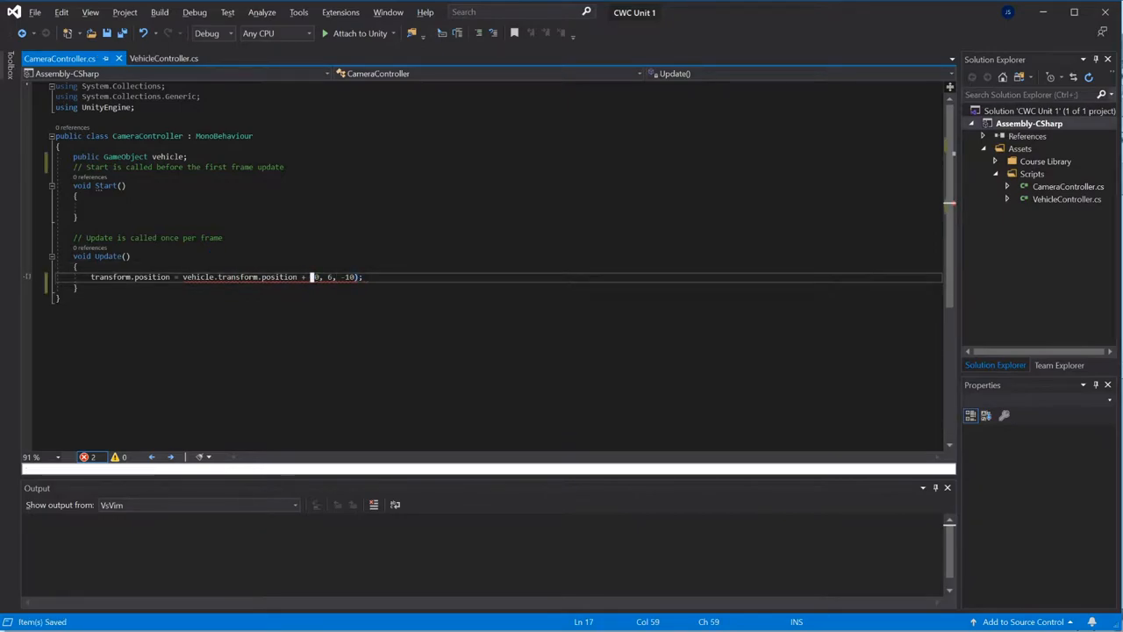
pyautogui.write('new Vec')
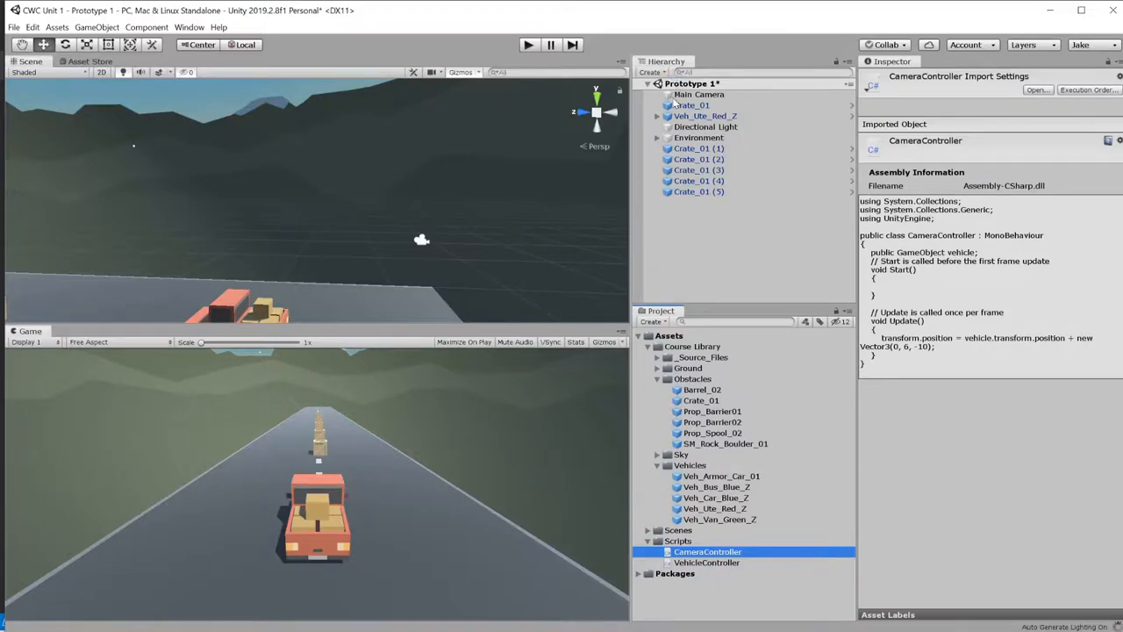
# Give Main Camera the CameraController with Veh_Ute_Red_Z as vehicle and play-test the follow camera
pyautogui.click(699, 95)
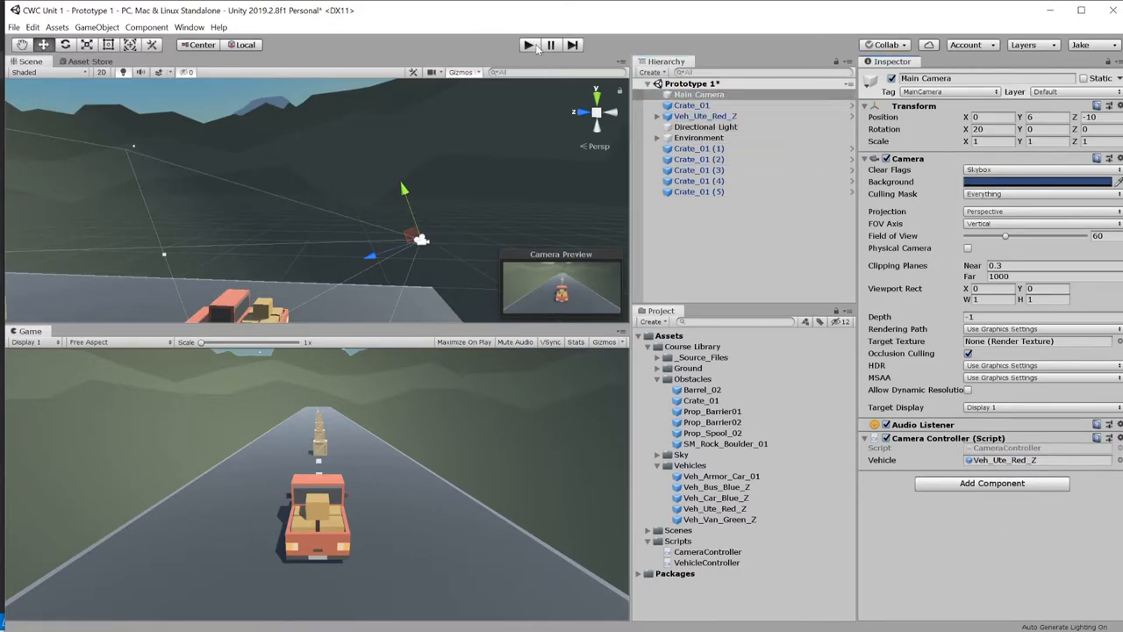
pyautogui.click(528, 46)
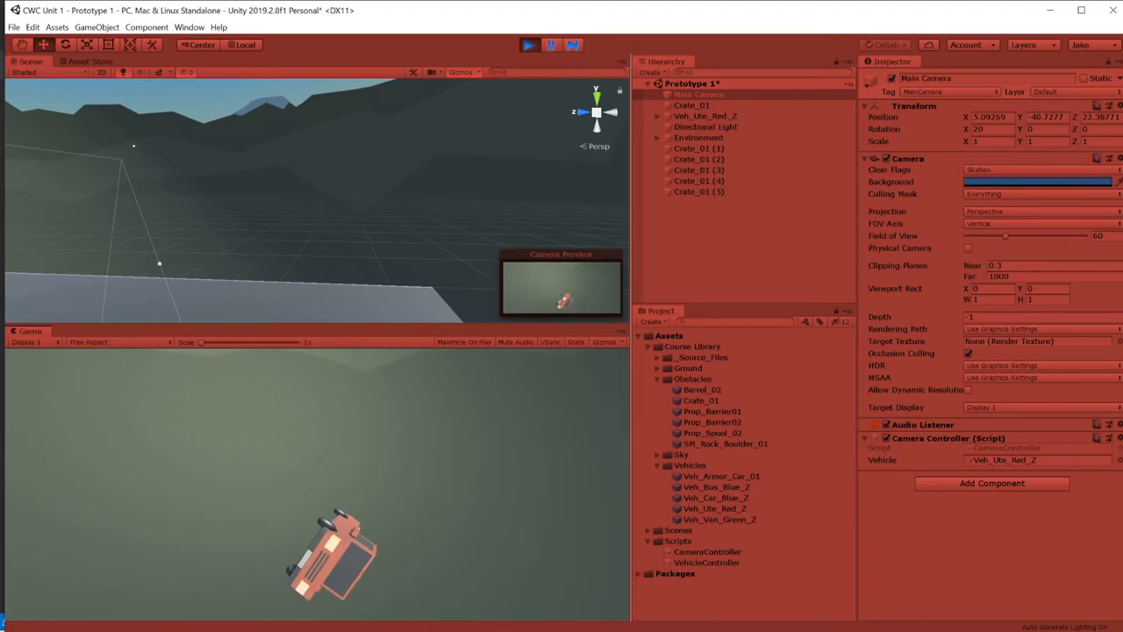
pyautogui.click(528, 46)
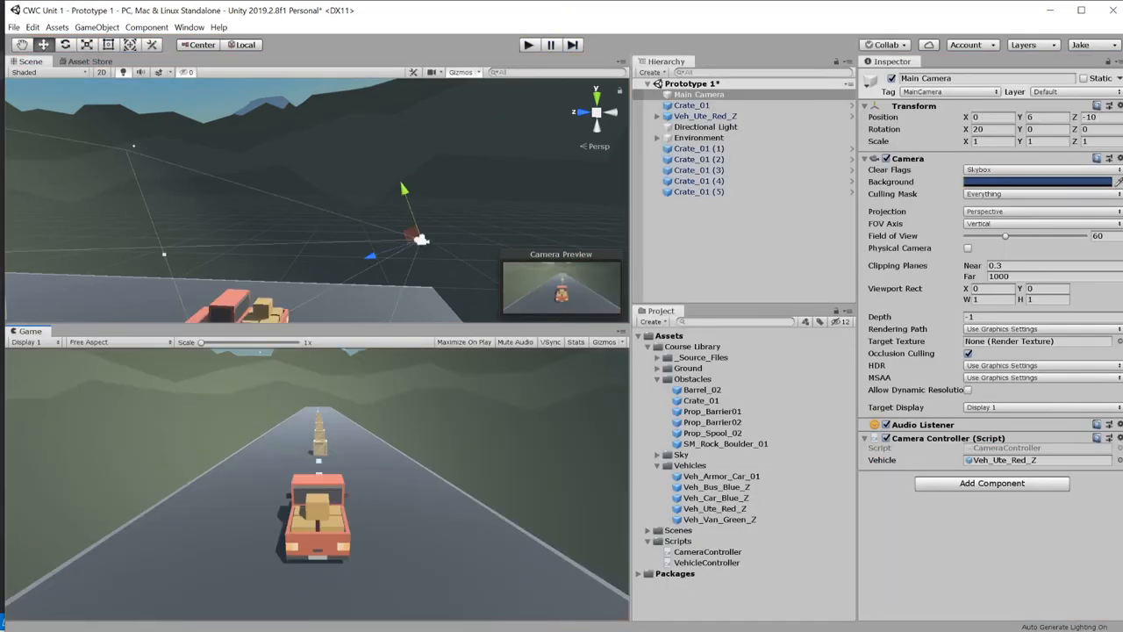